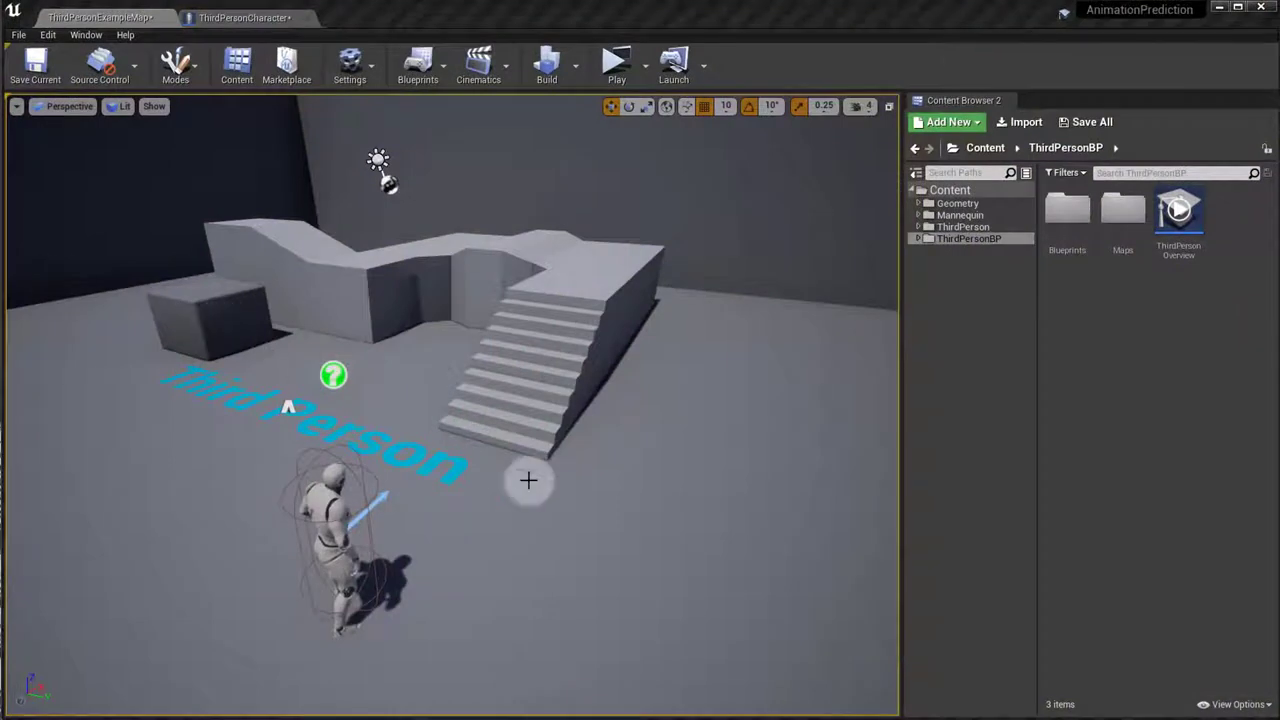
pyautogui.moveTo(498, 435)
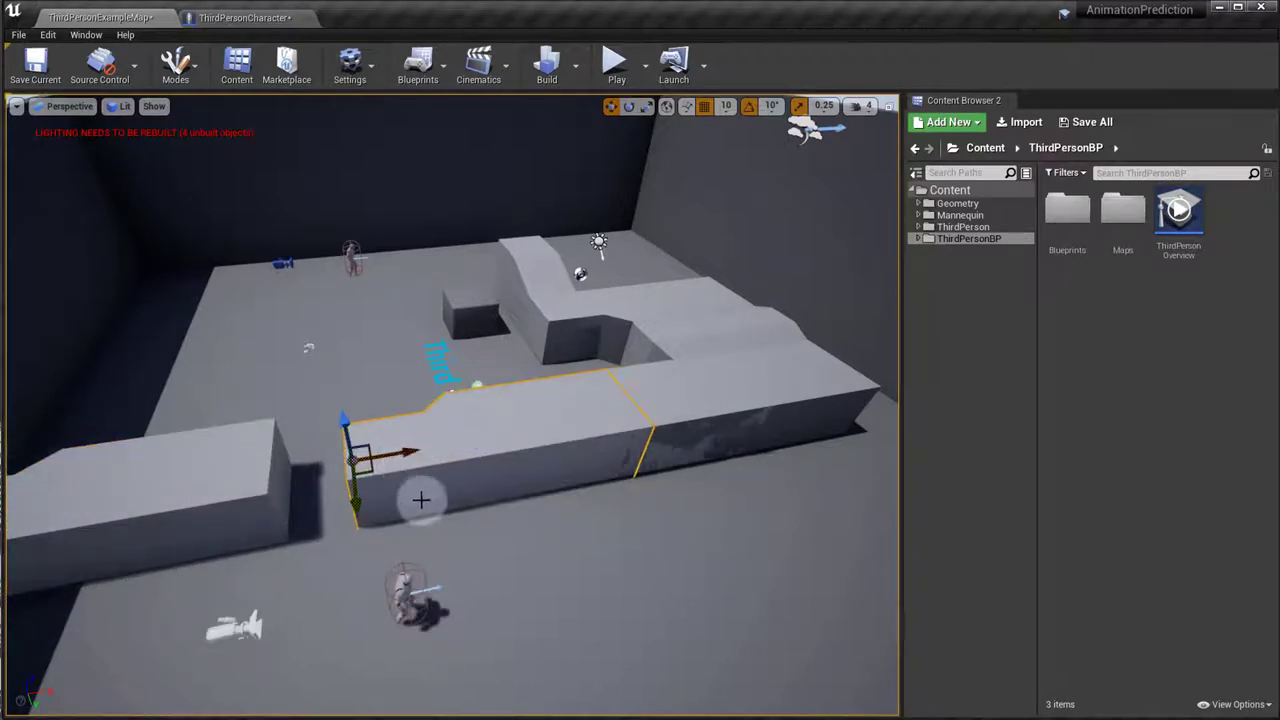
# Create a new Actor blueprint class named BossTrigger in the Content folder.
pyautogui.rightClick(420, 500)
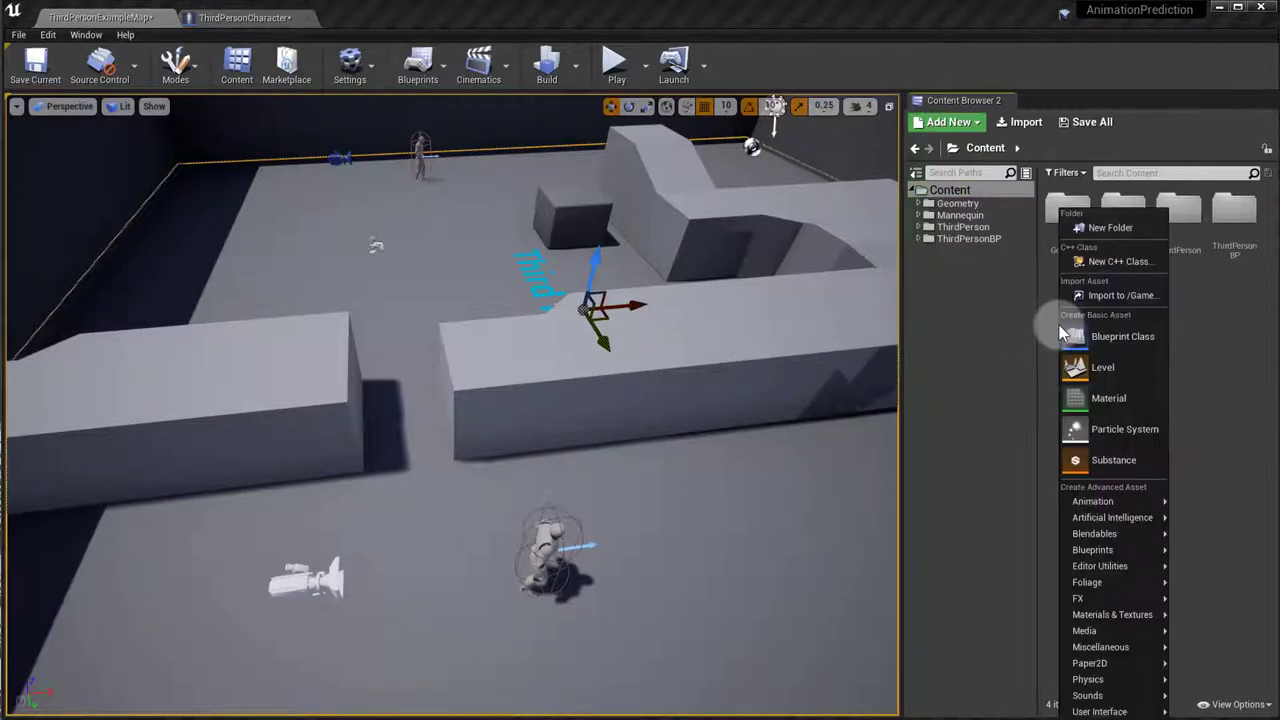
pyautogui.click(1122, 336)
pyautogui.write('BossTrigger')
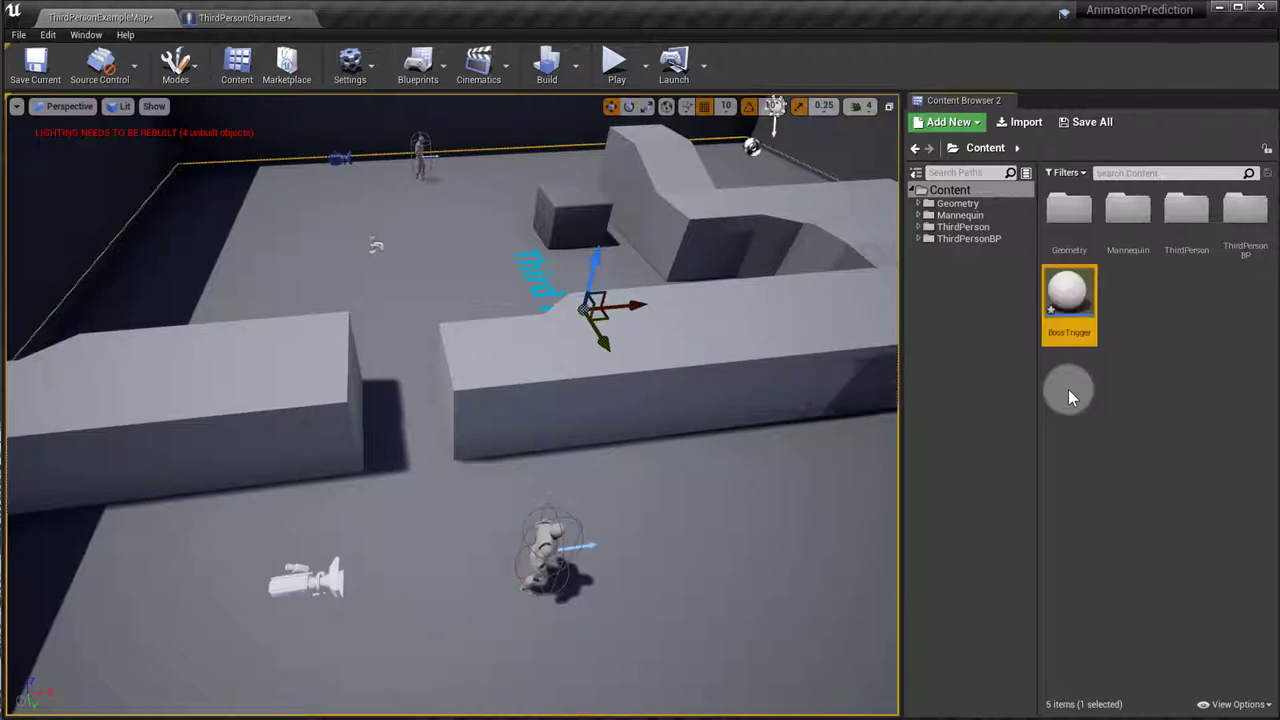
# Open BossTrigger and add a Box Collision component named Box.
pyautogui.doubleClick(1069, 290)
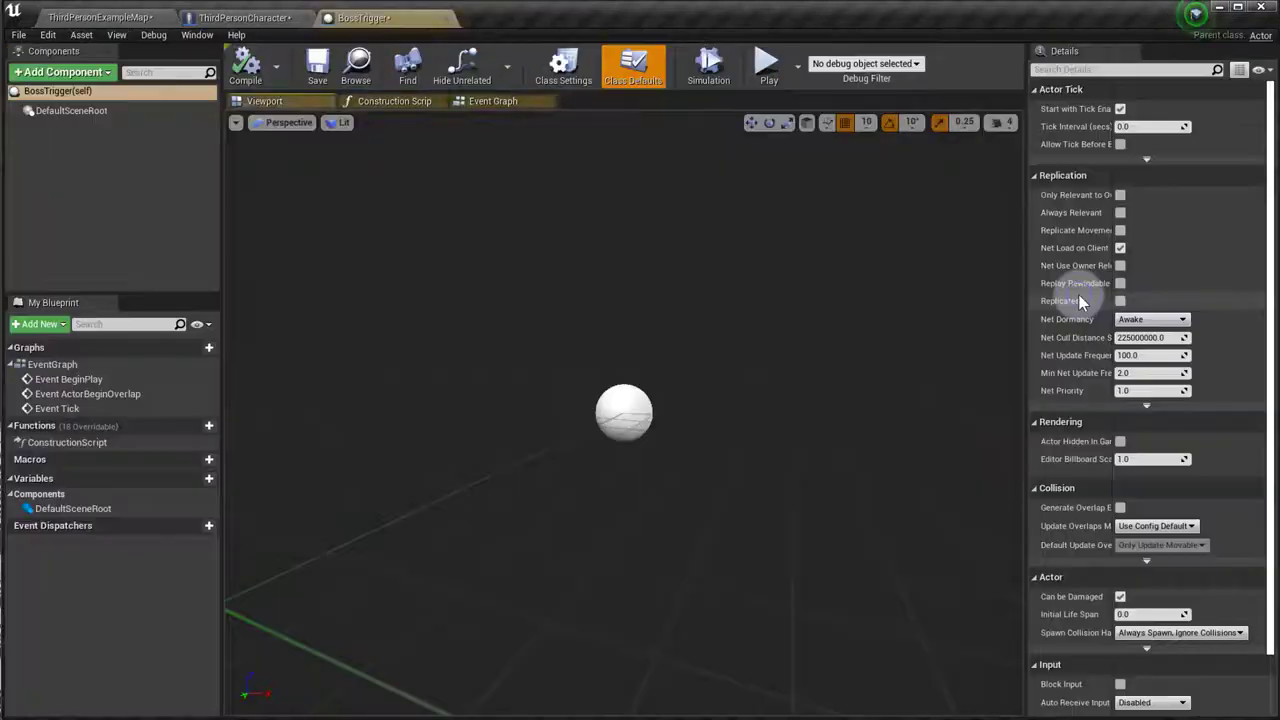
pyautogui.click(62, 71)
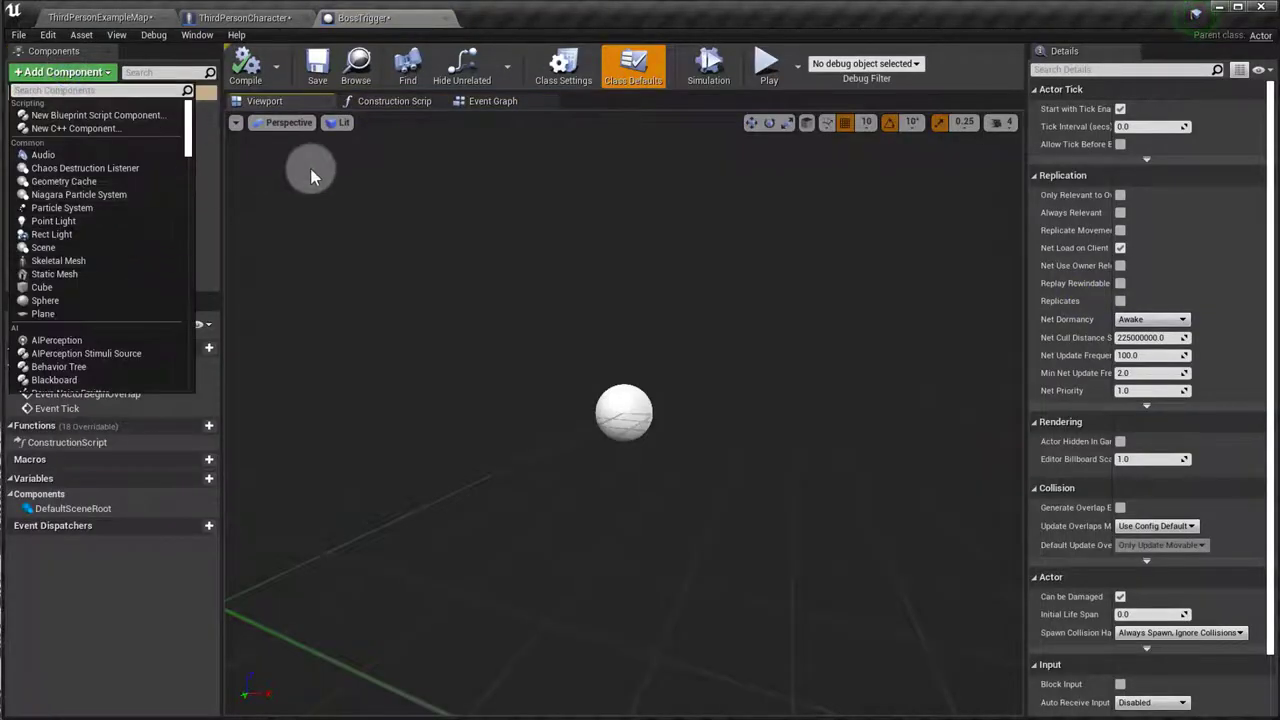
pyautogui.write('box')
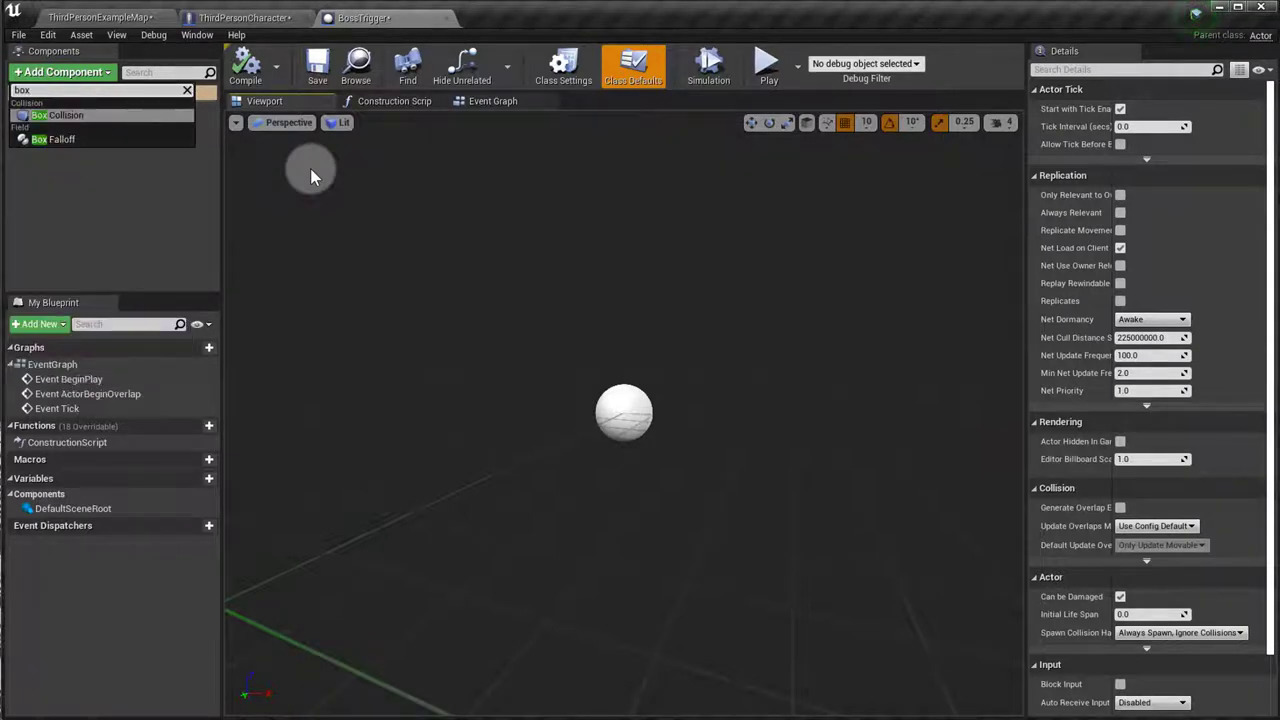
pyautogui.click(55, 126)
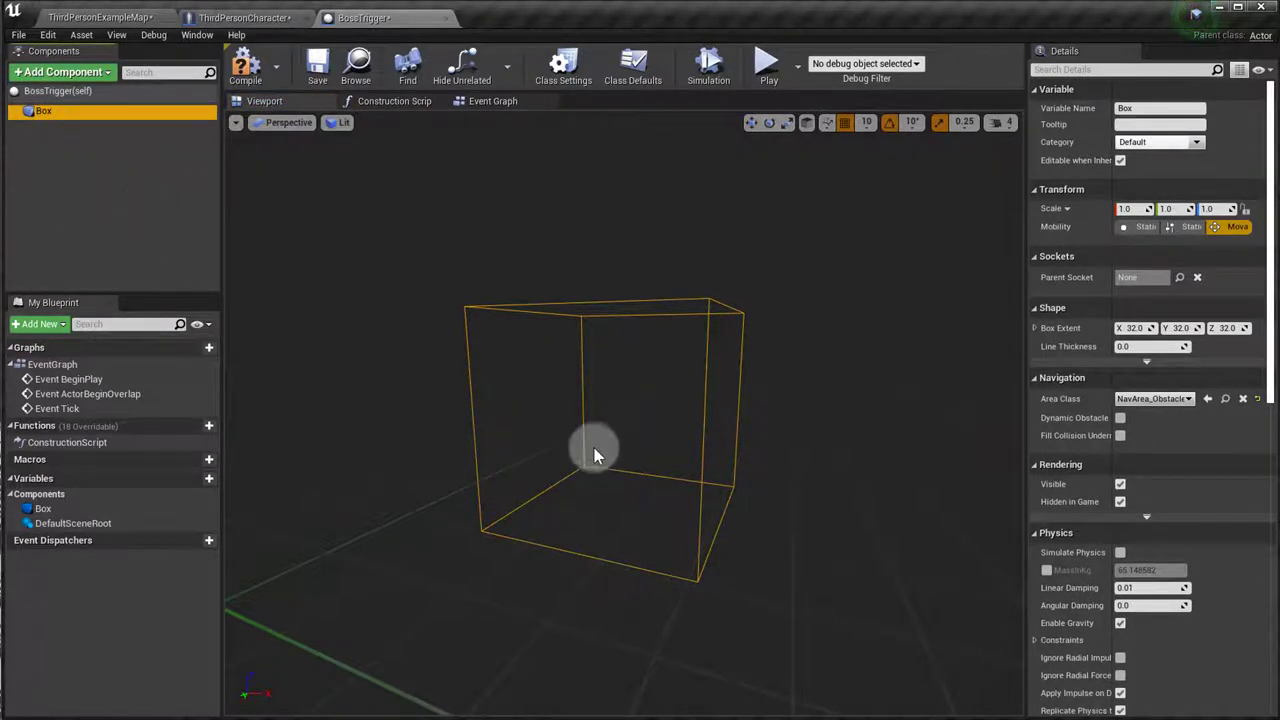
pyautogui.moveTo(605, 310)
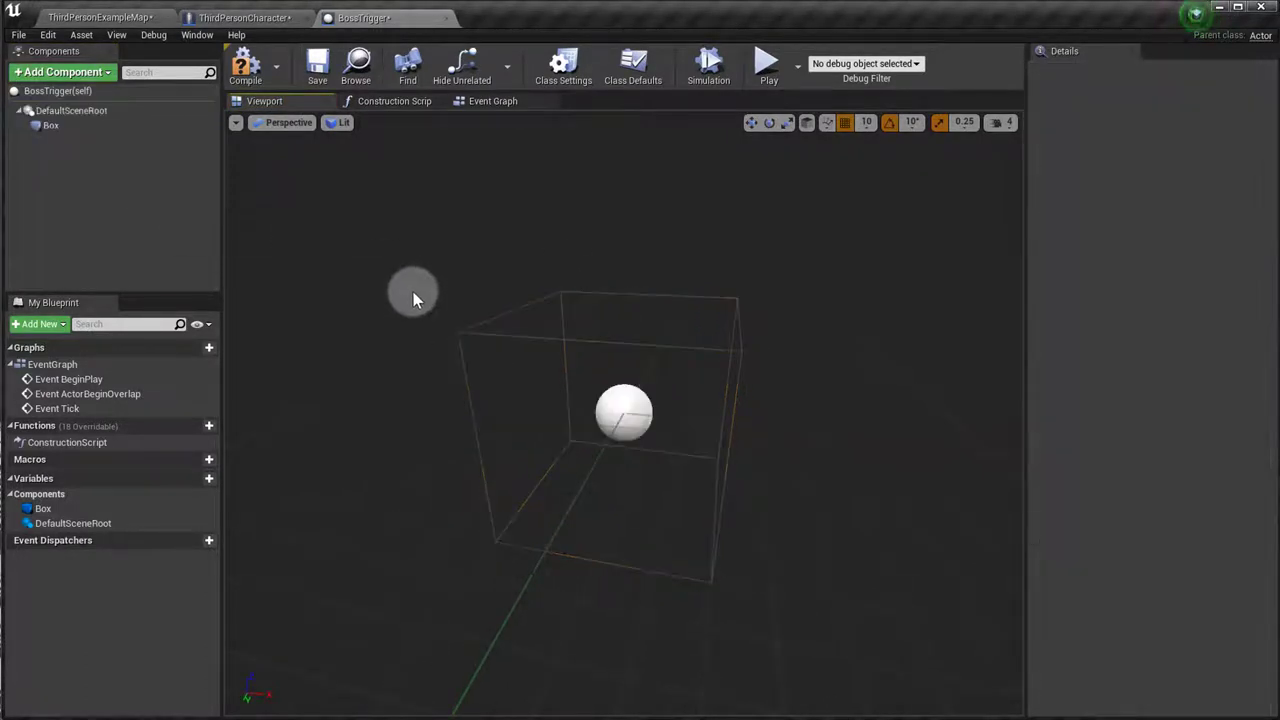
pyautogui.click(50, 125)
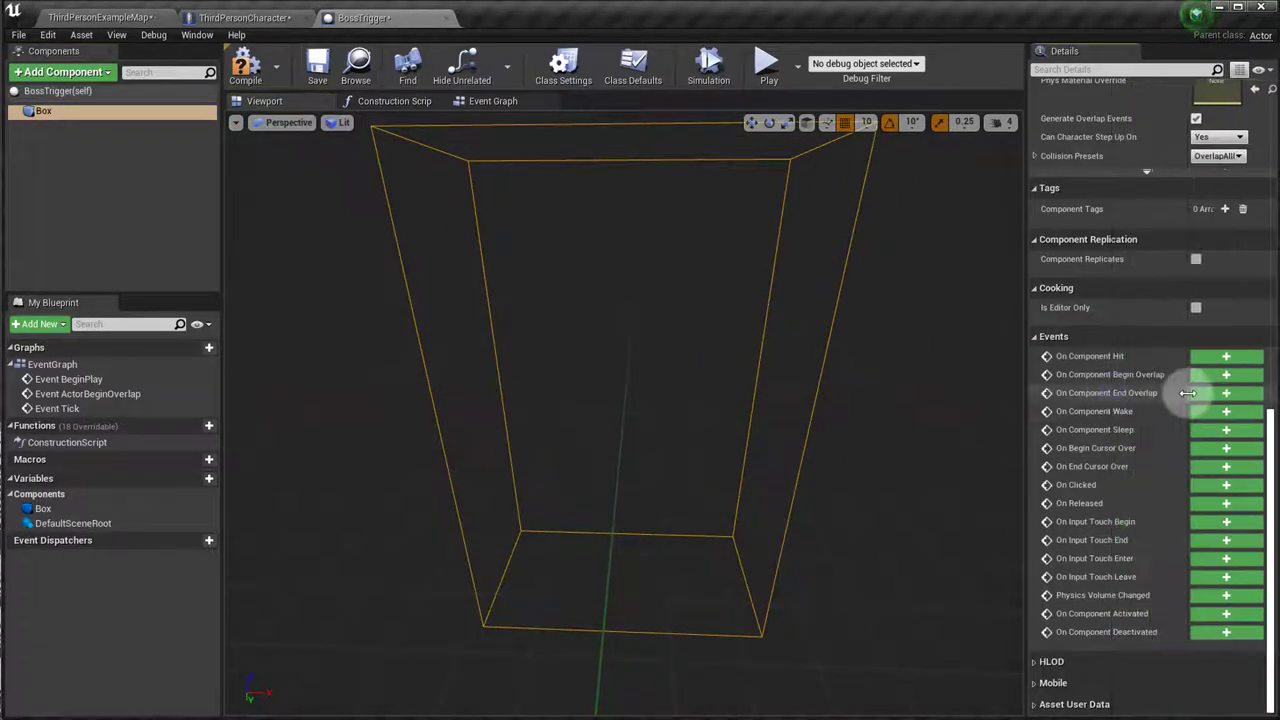
# Make Box's end-overlap event Print String the Other Actor's display name, then compile and save.
pyautogui.click(1225, 392)
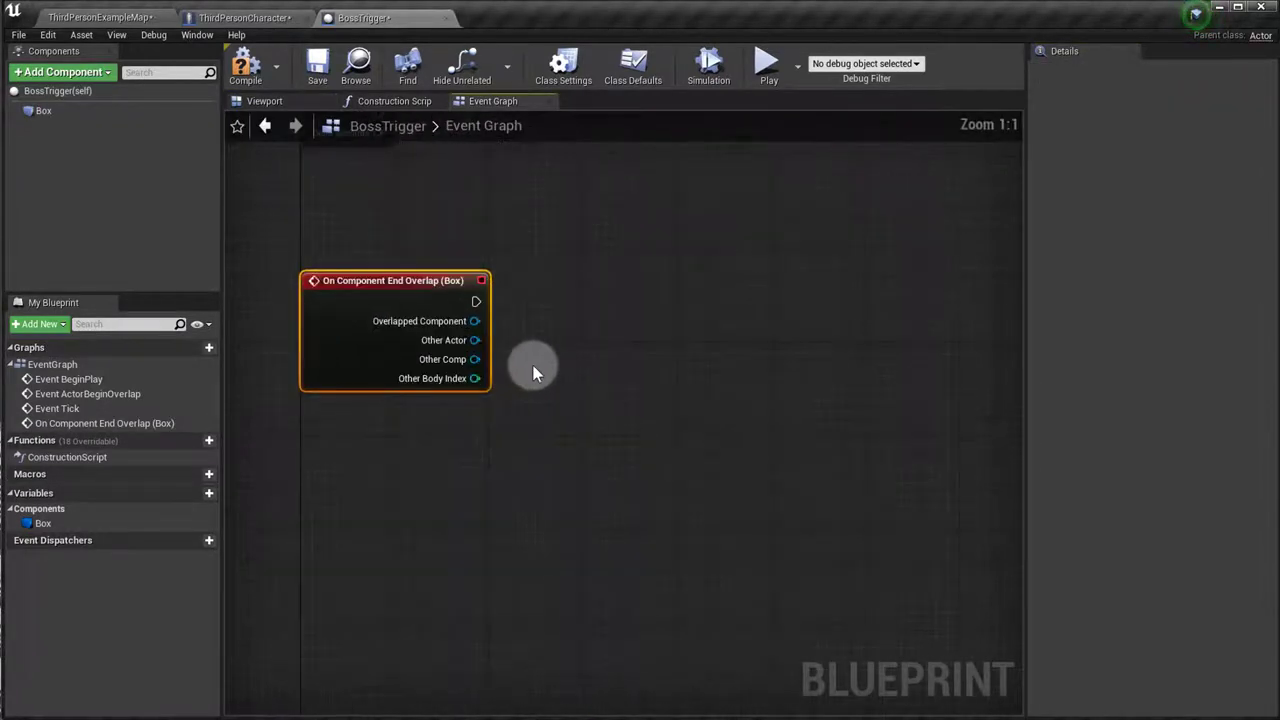
pyautogui.moveTo(533, 370); pyautogui.dragTo(613, 300)
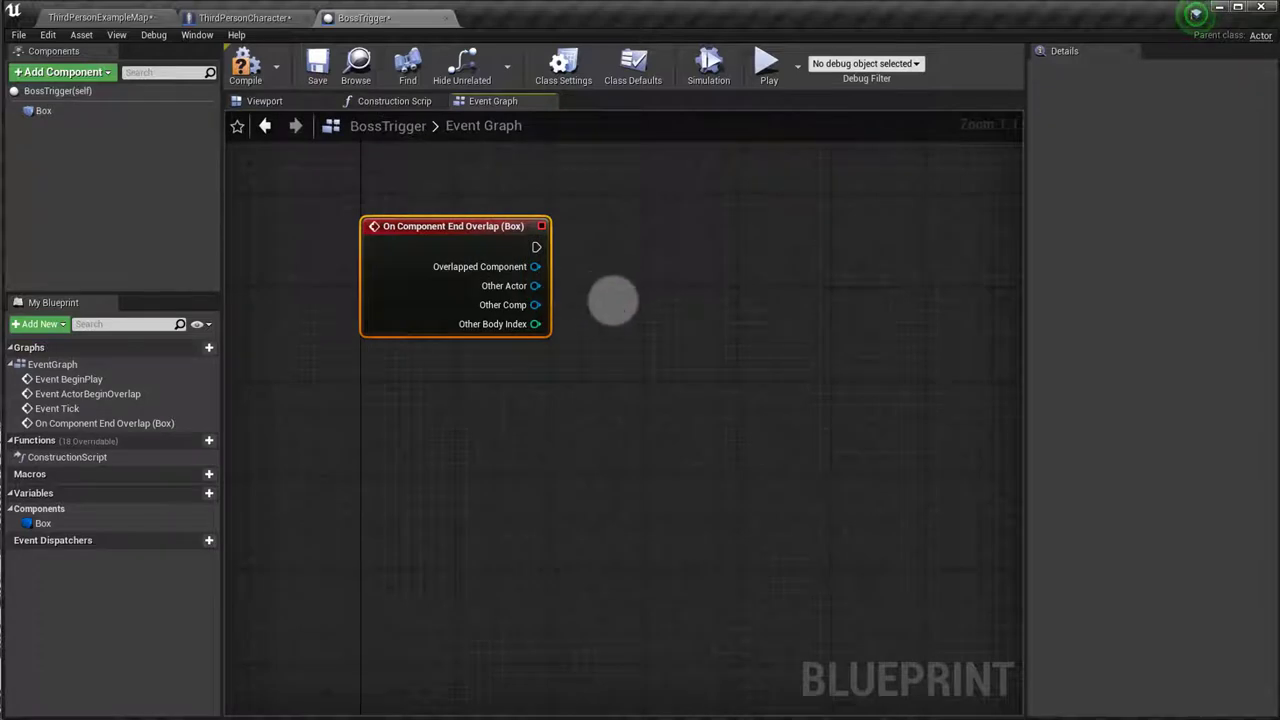
pyautogui.moveTo(536, 247); pyautogui.dragTo(616, 259)
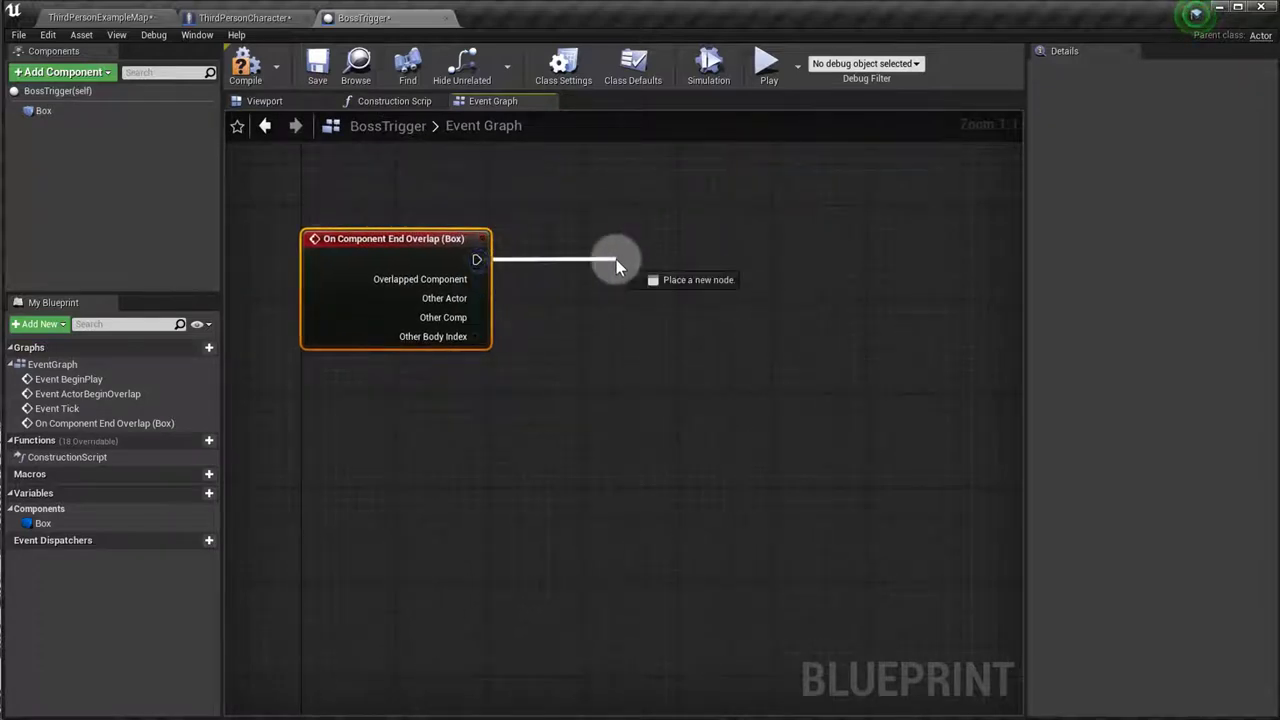
pyautogui.write('print')
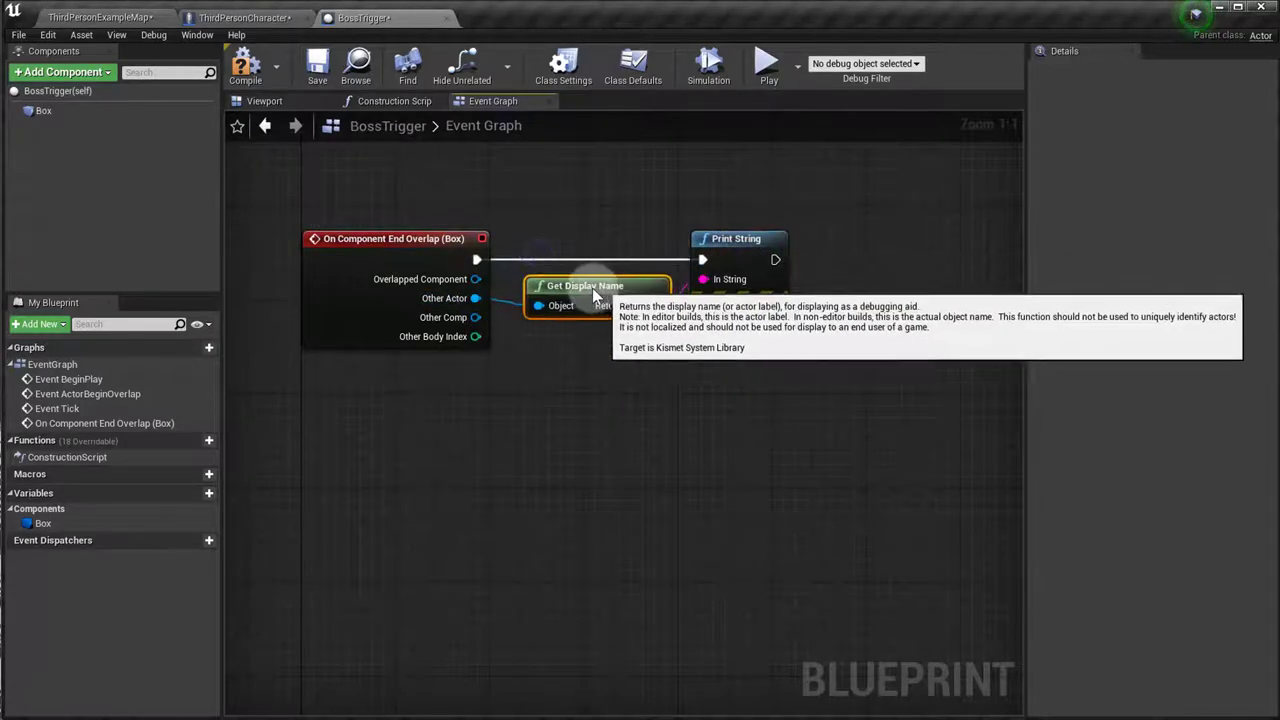
pyautogui.click(245, 65)
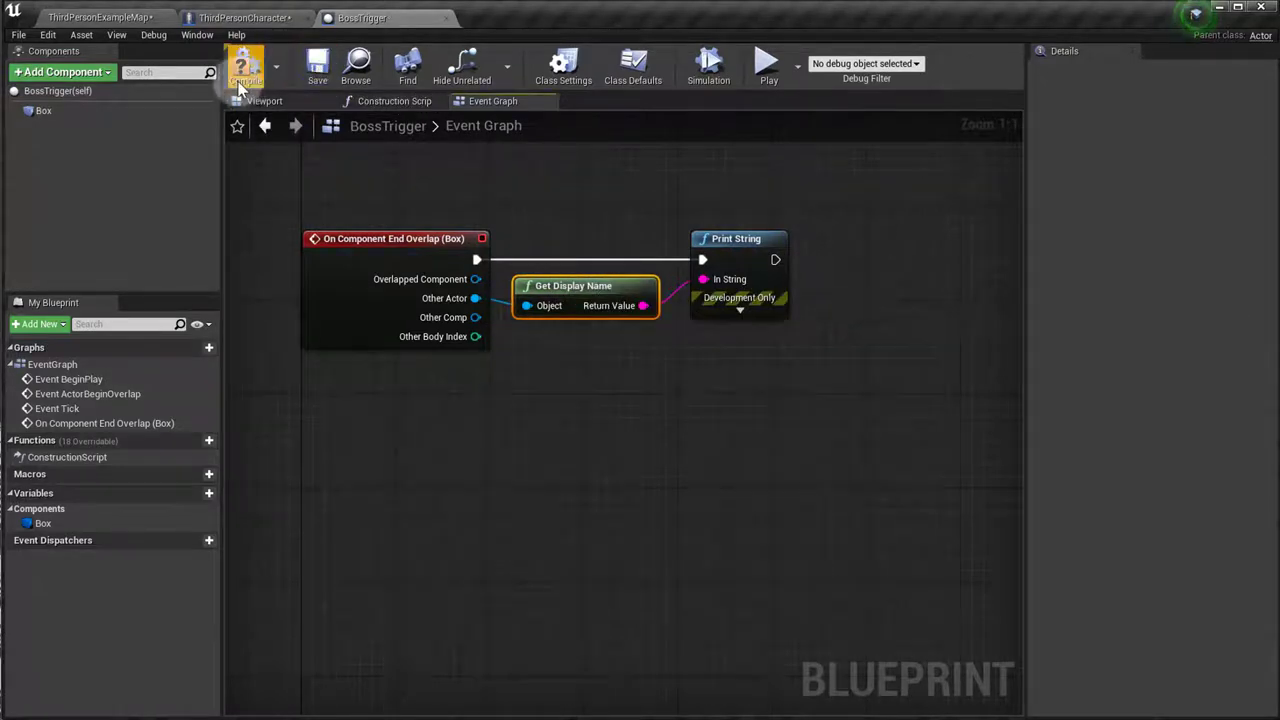
pyautogui.click(244, 17)
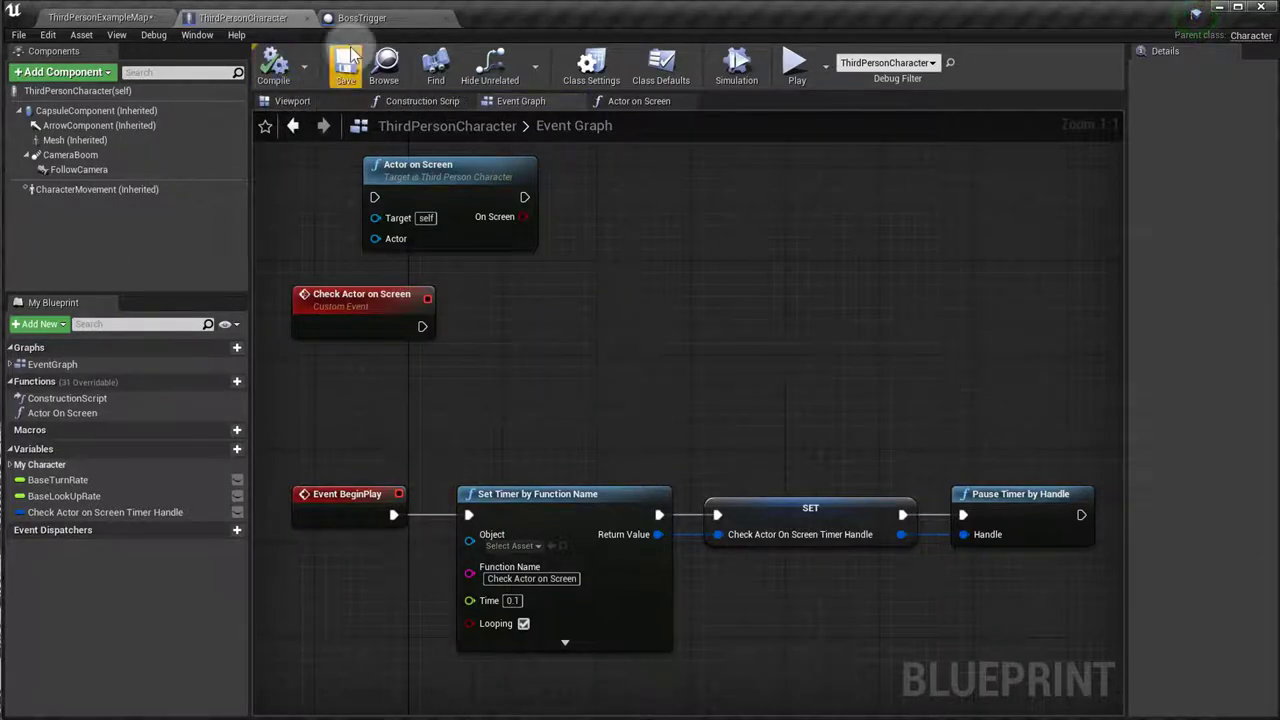
pyautogui.click(360, 17)
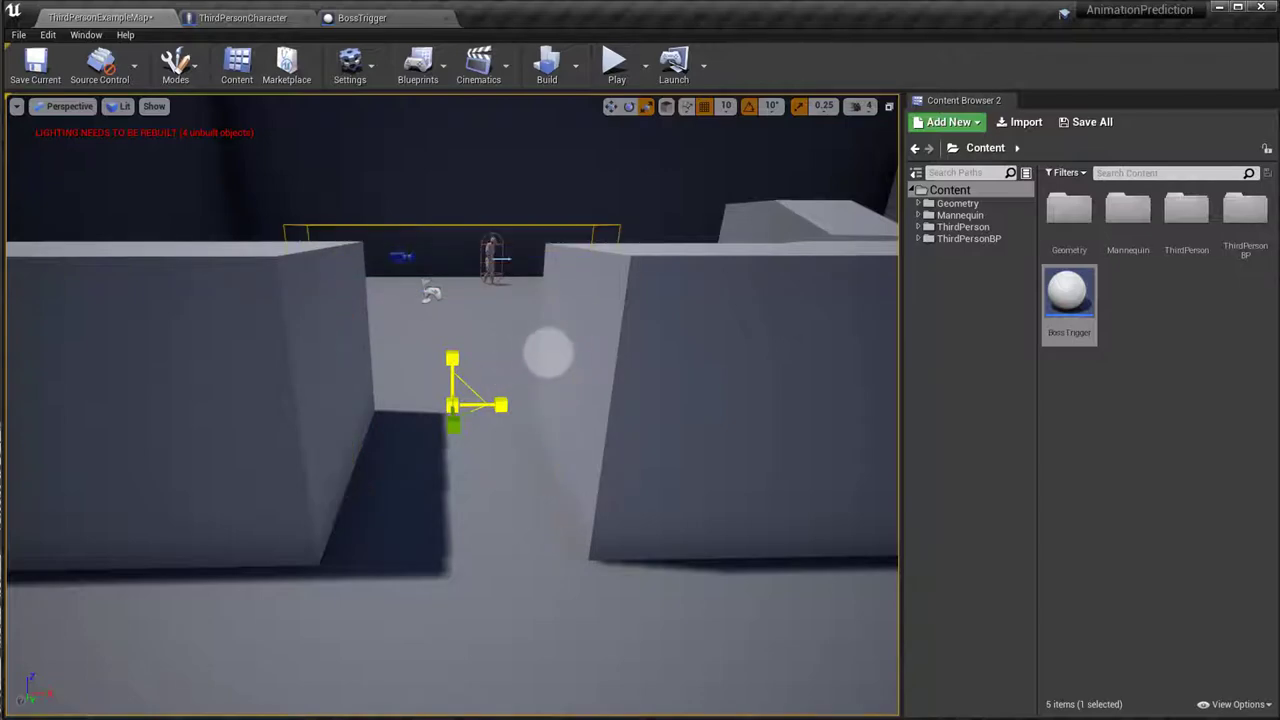
# Select the ThirdPersonCharacter standing in the corridor near the placed trigger.
pyautogui.click(615, 62)
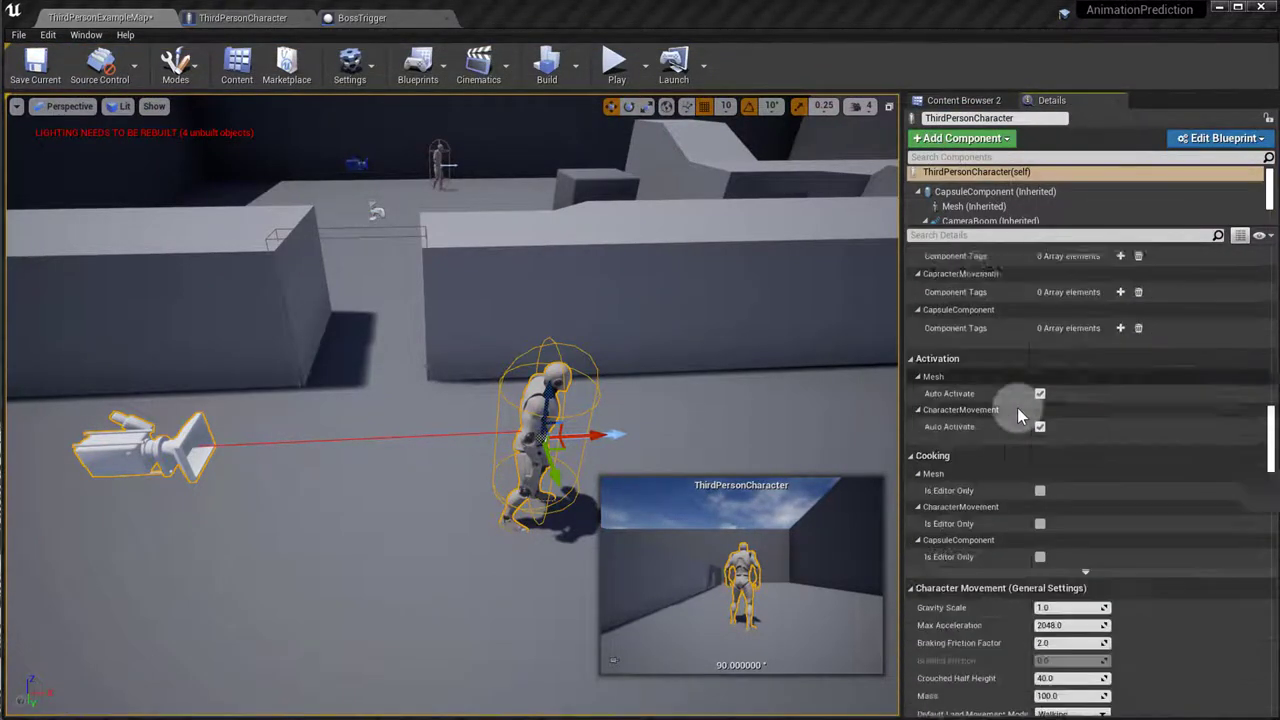
# Reset Auto Possess Player on ThirdPersonCharacter2, keep Player 0 on ThirdPersonCharacter, and start play.
pyautogui.scroll(-3)
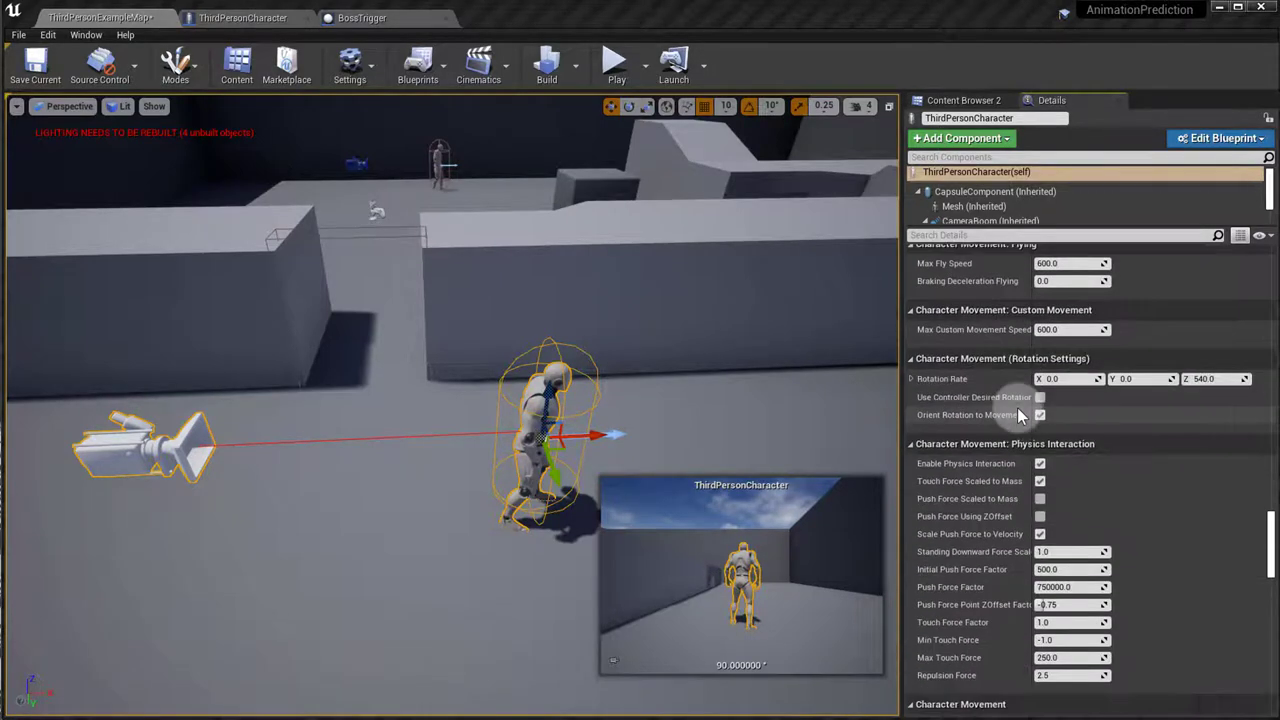
pyautogui.scroll(-3)
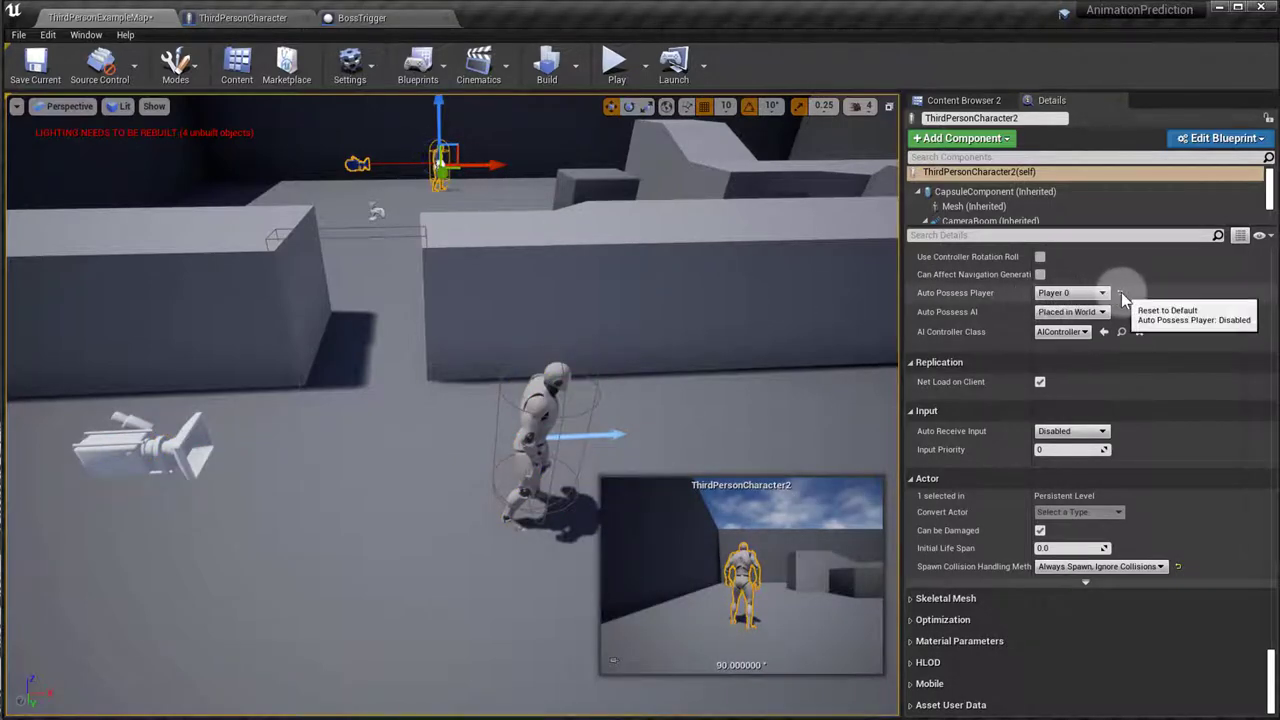
pyautogui.click(1122, 292)
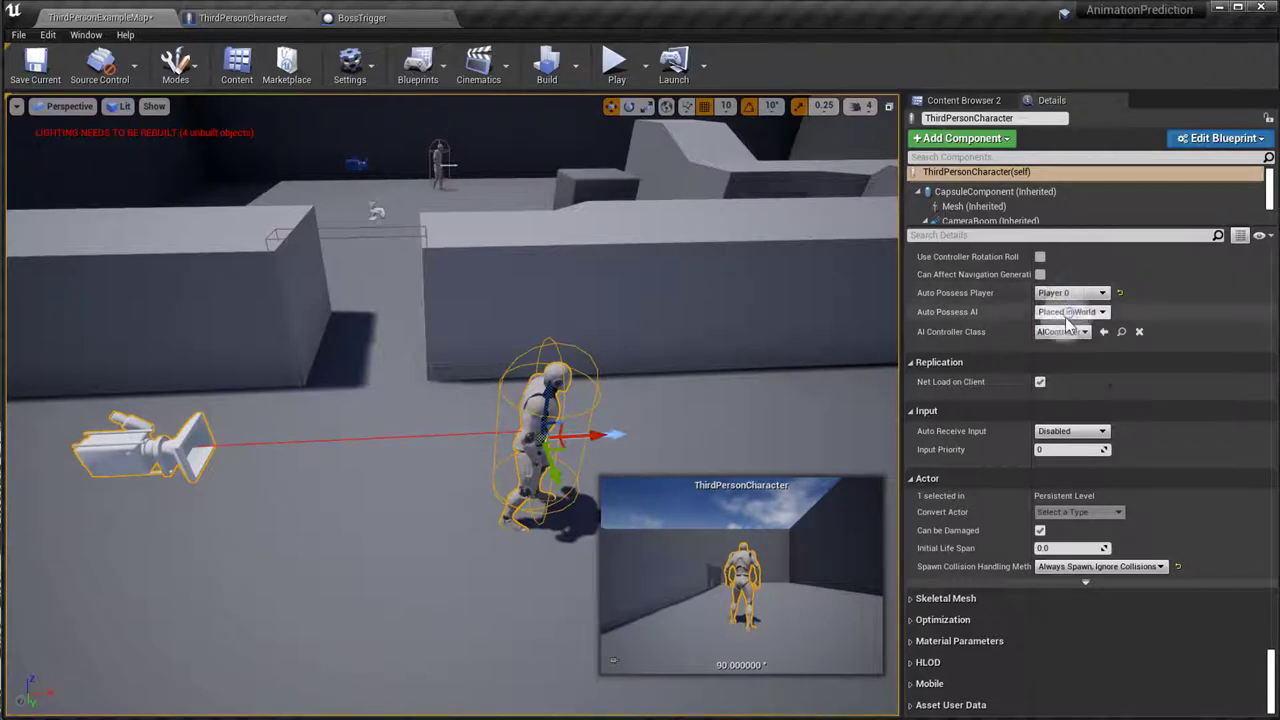
pyautogui.click(615, 60)
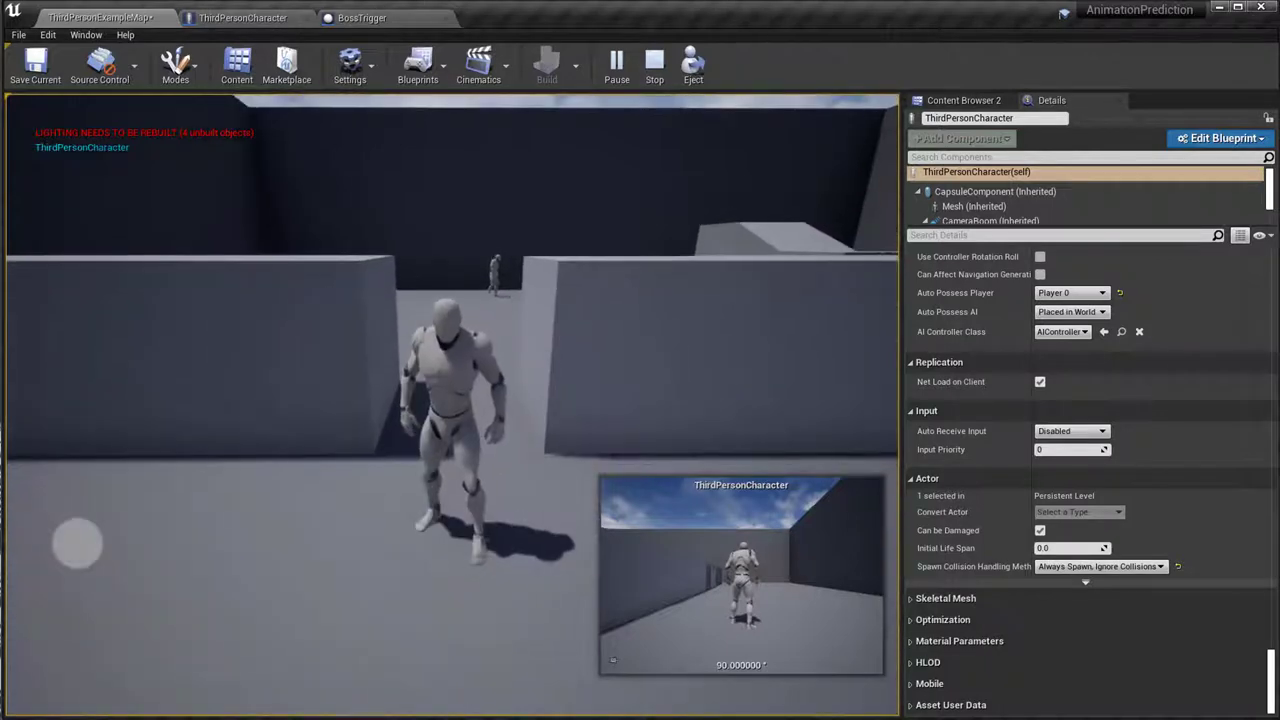
# Return to the BossTrigger blueprint tab after the test play.
pyautogui.click(362, 17)
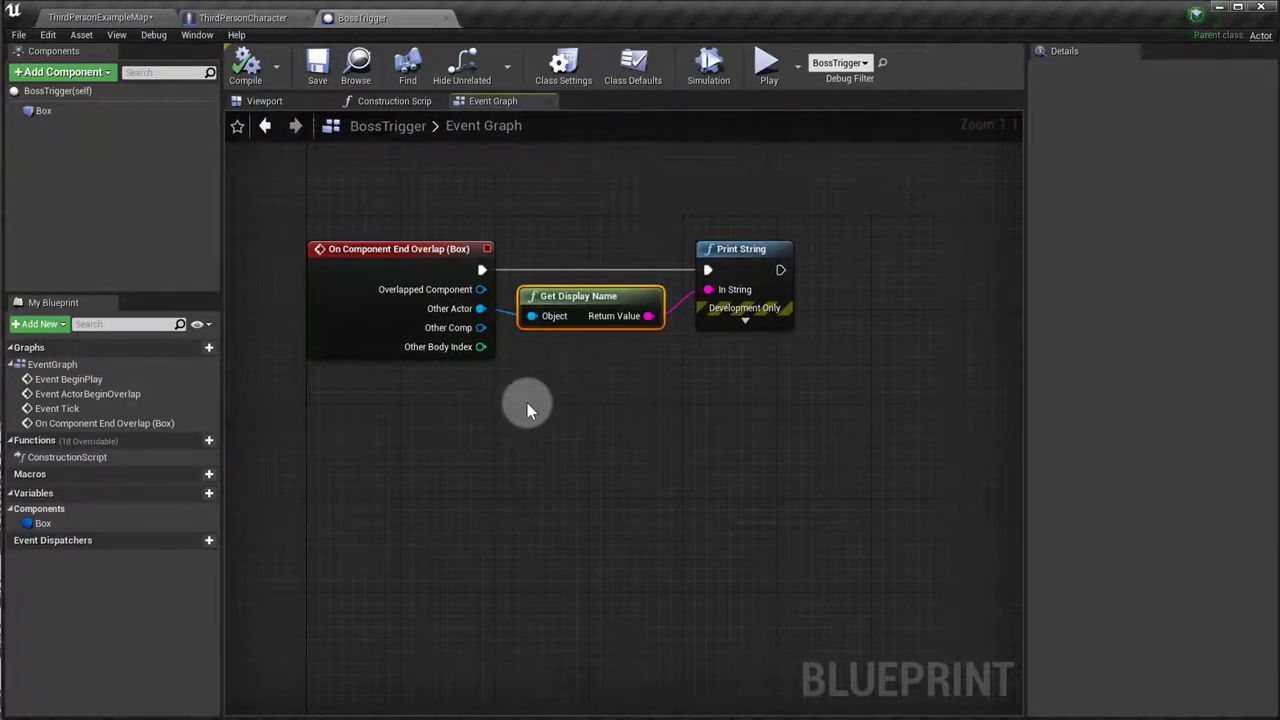
pyautogui.moveTo(270, 467)
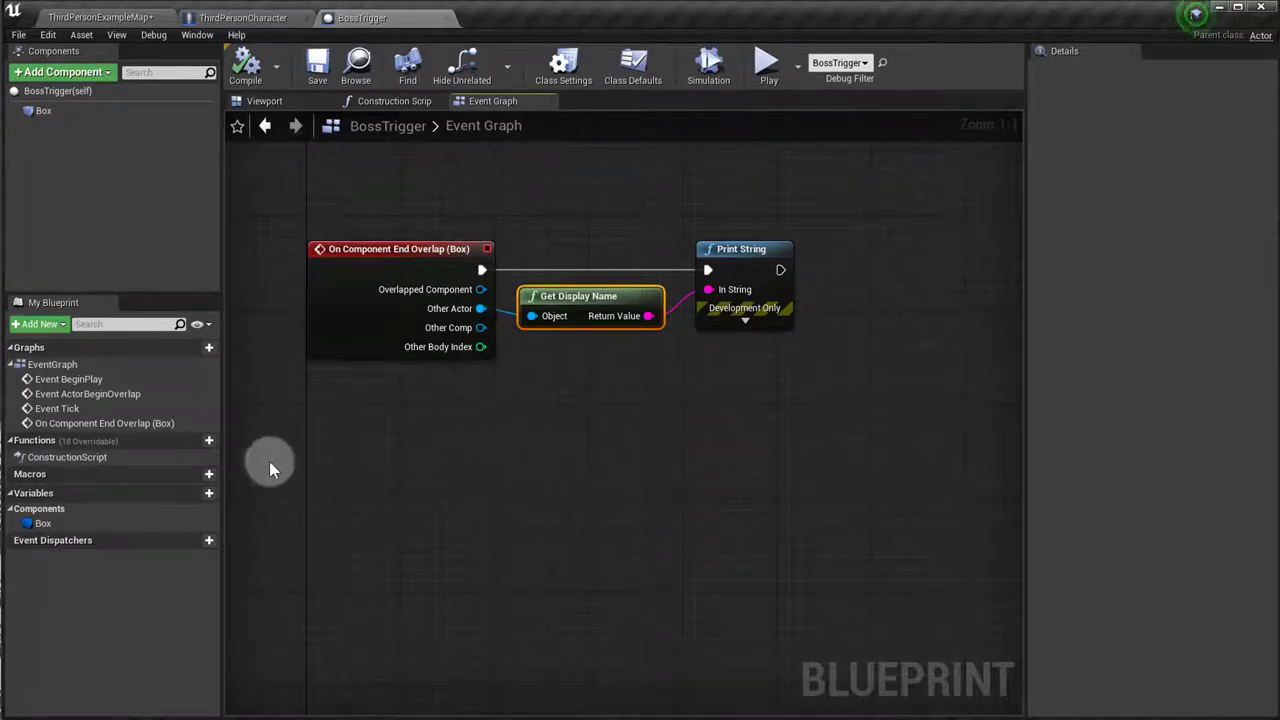
pyautogui.moveTo(295, 505)
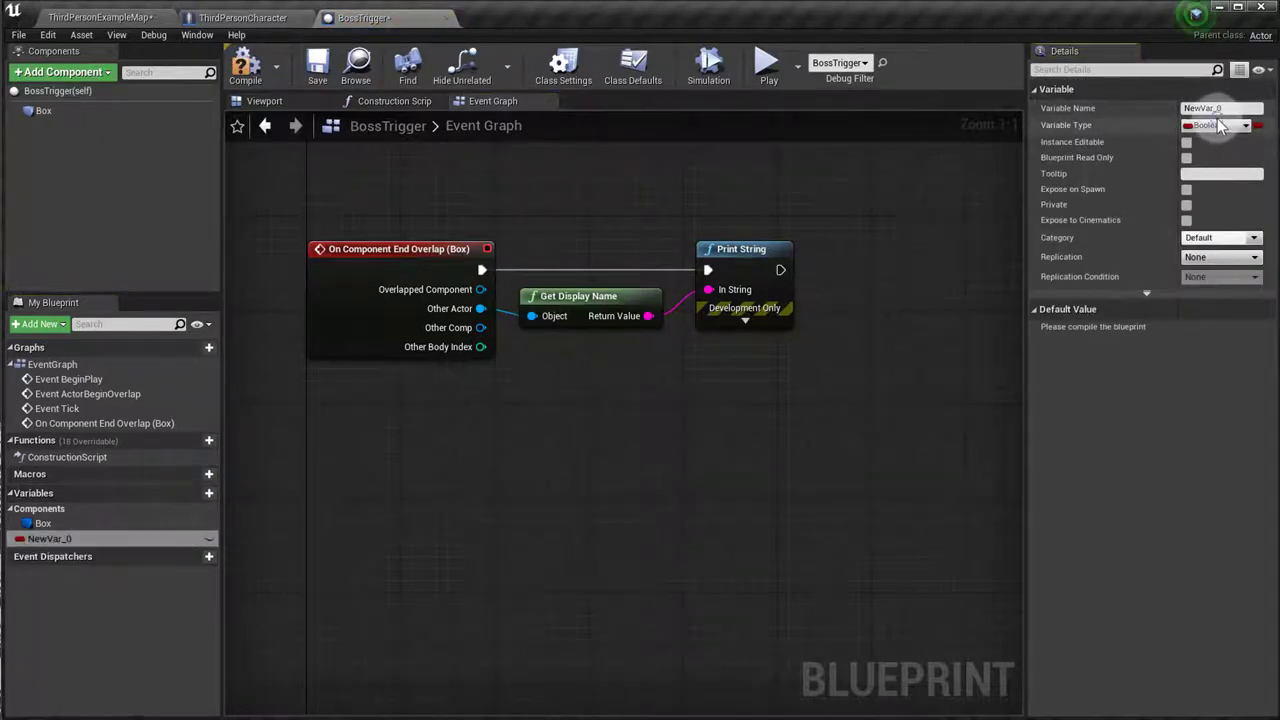
# Make the new variable an Actor Object Reference named Boss.
pyautogui.click(1220, 125)
pyautogui.write('actor')
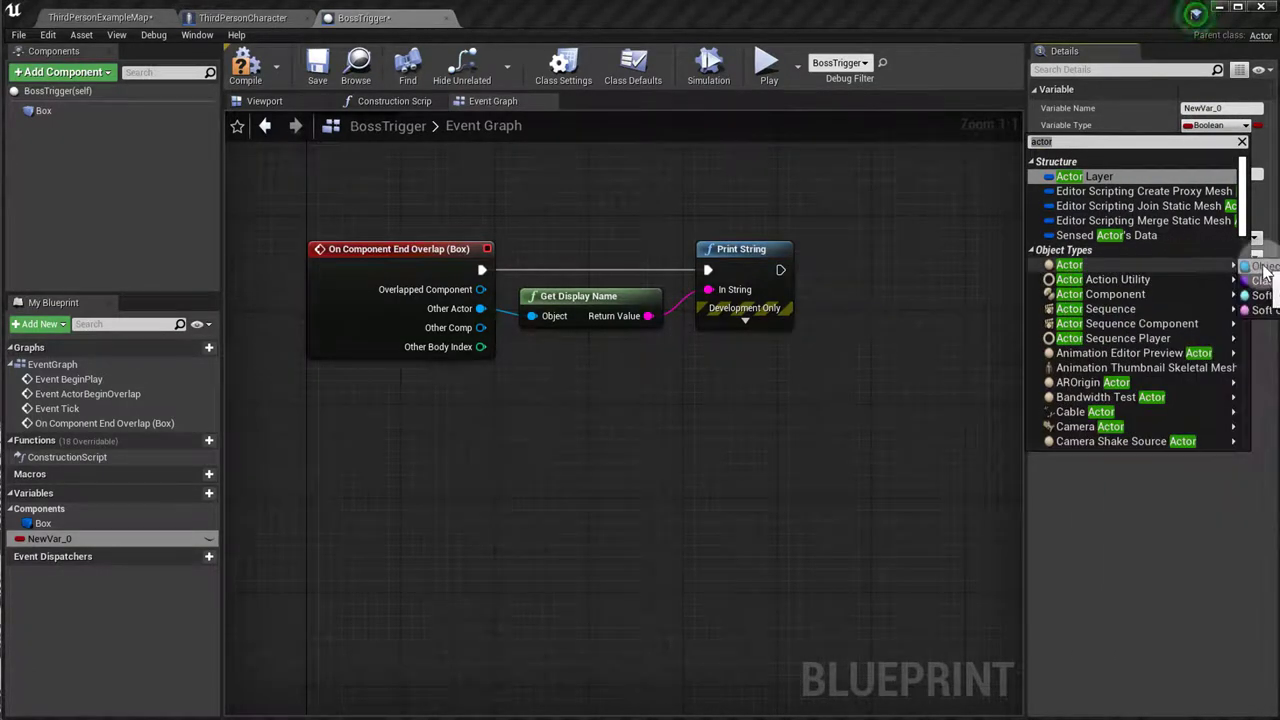
pyautogui.click(1069, 264)
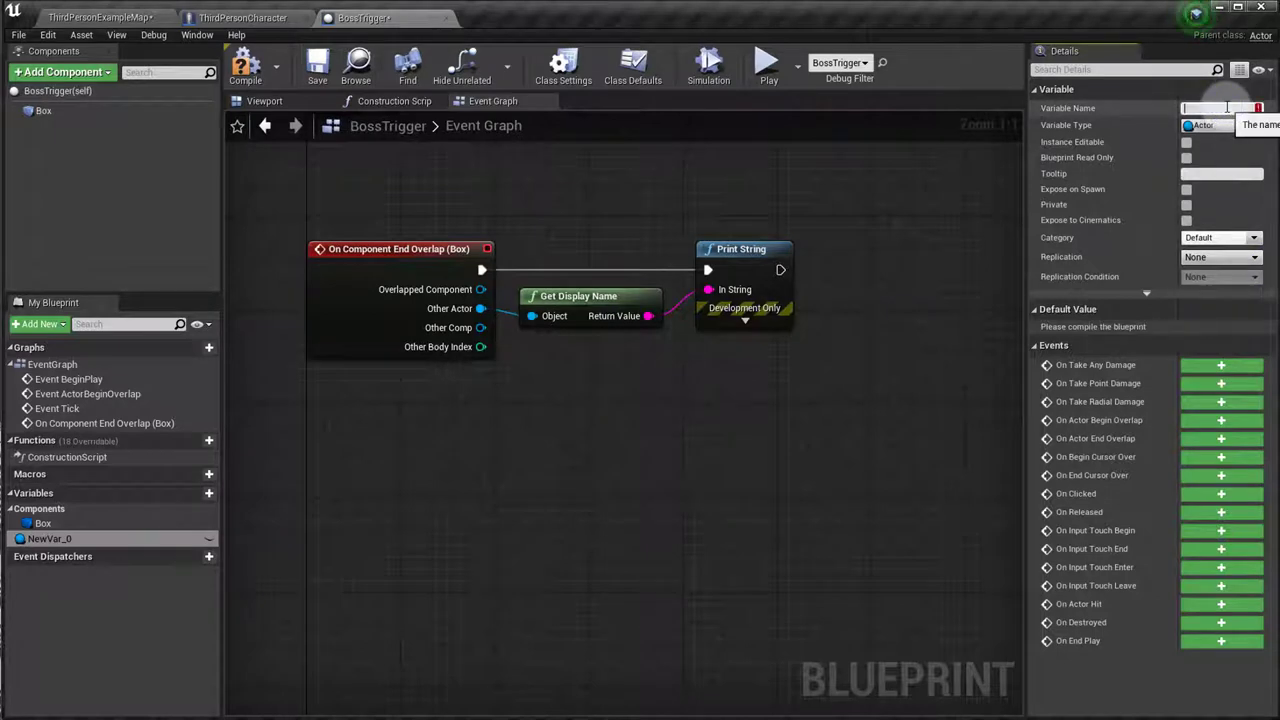
pyautogui.write('Boss')
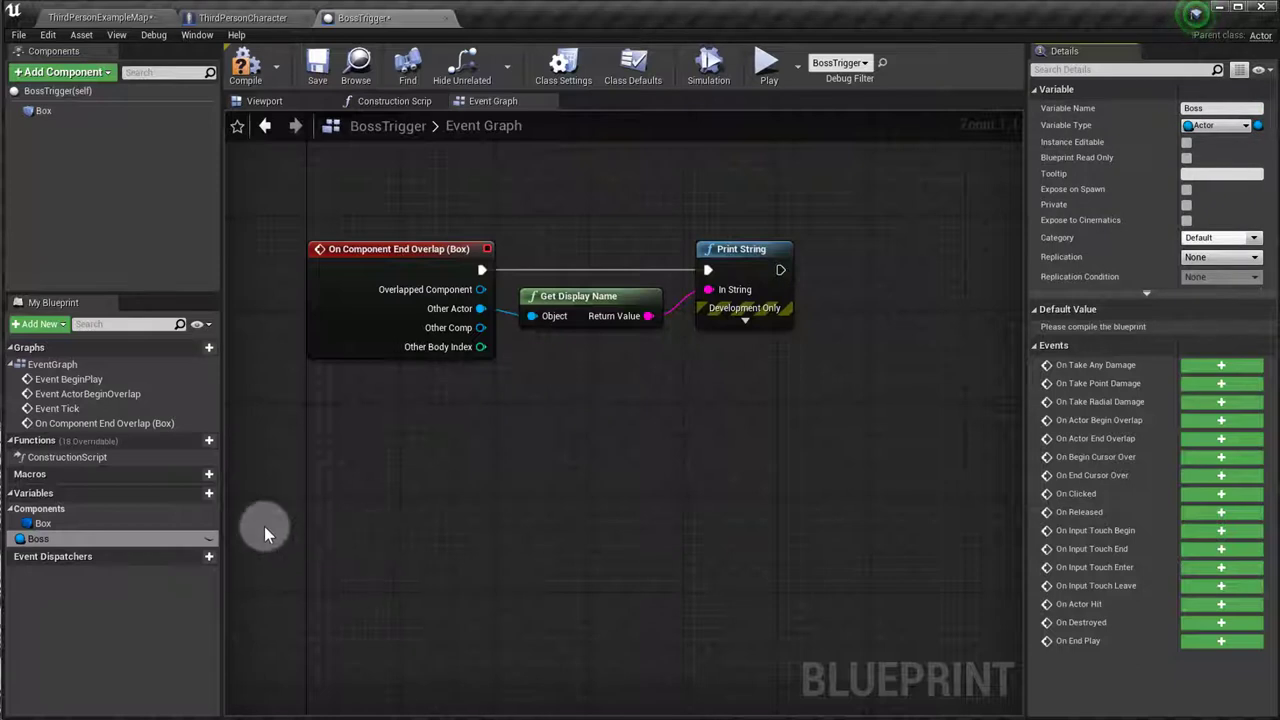
pyautogui.moveTo(1170, 155)
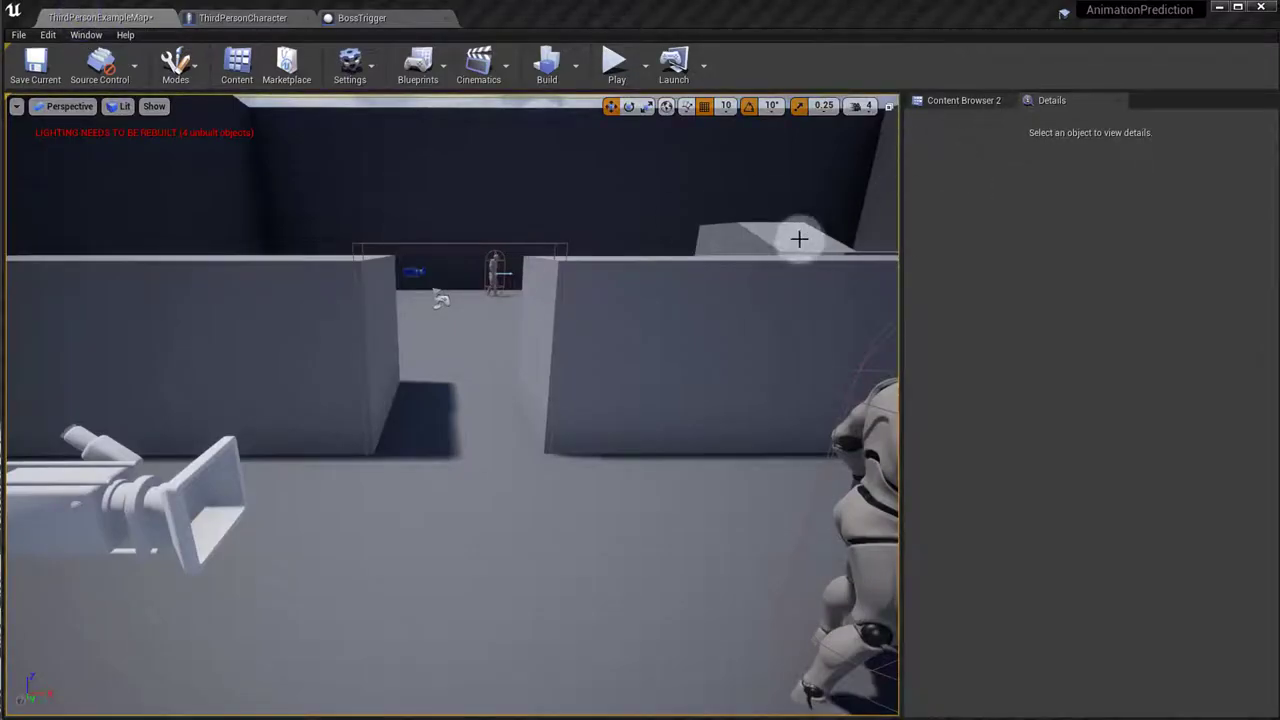
# Select the entrance wall and move the view to the BossTrigger in the gap.
pyautogui.click(800, 240)
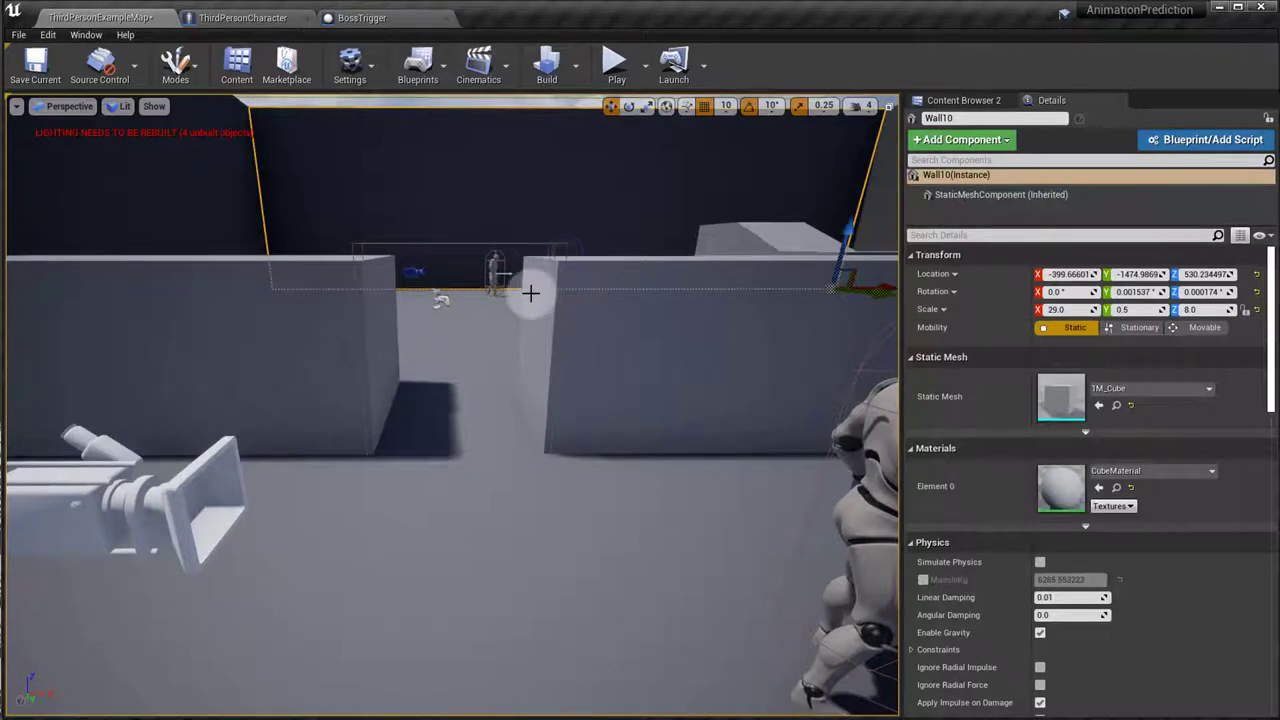
pyautogui.moveTo(530, 293); pyautogui.dragTo(470, 254)
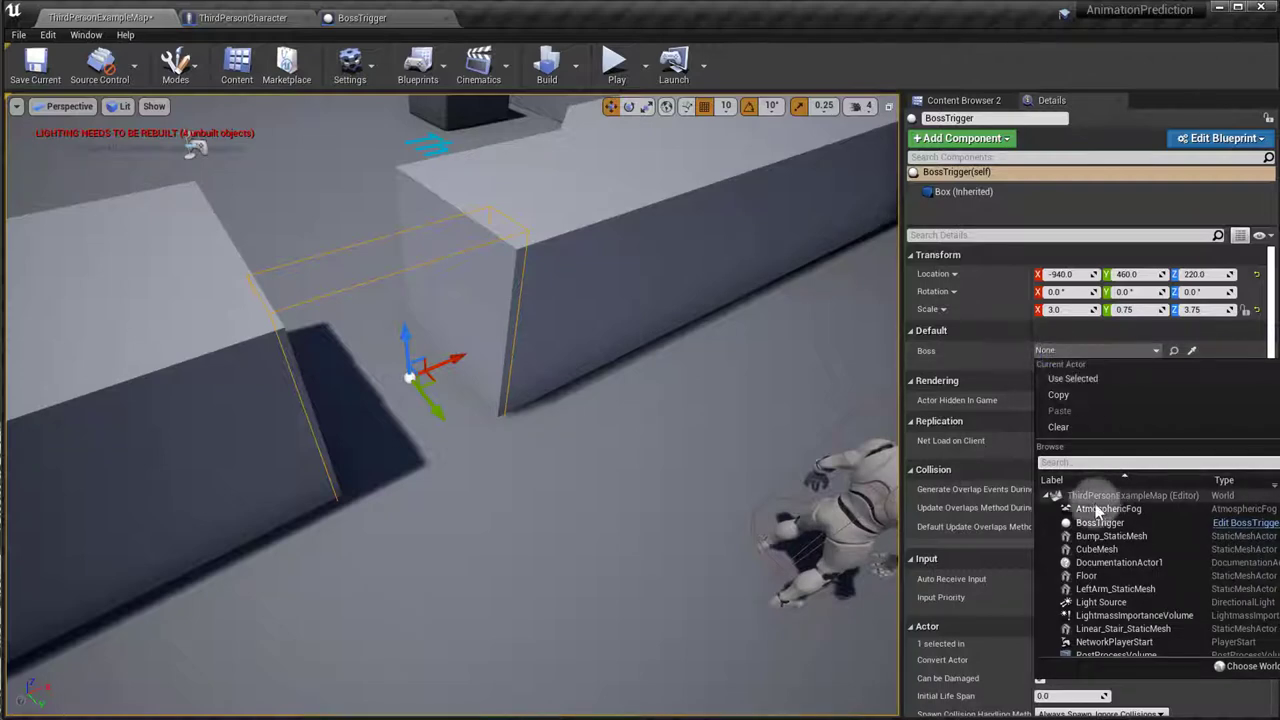
# Pick ThirdPersonCharacter2 from the Boss actor list in Details.
pyautogui.scroll(-3)
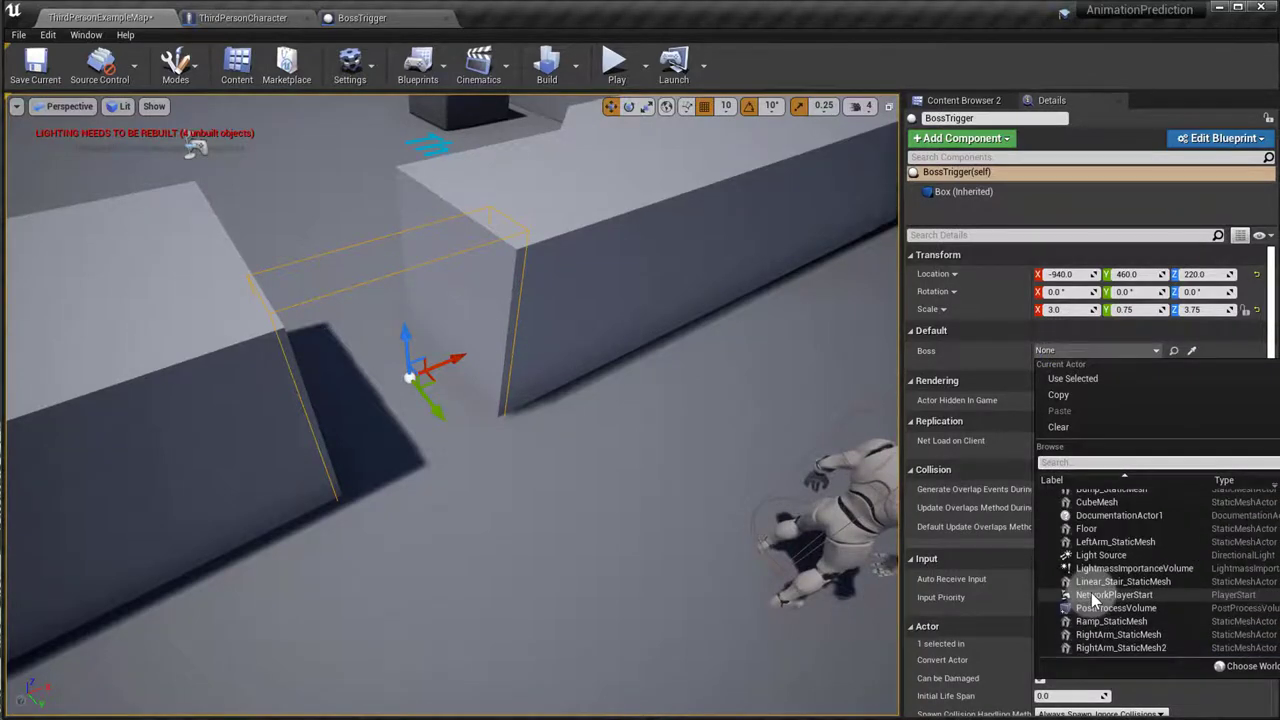
pyautogui.scroll(3)
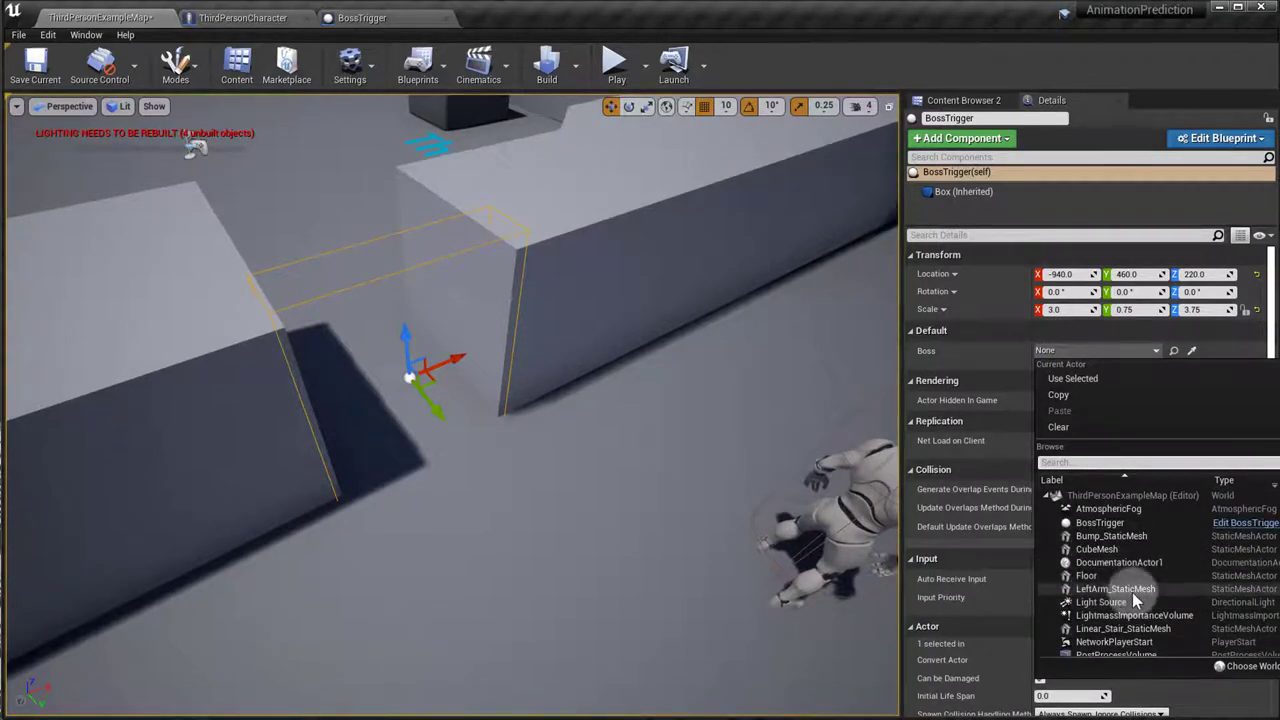
pyautogui.scroll(-3)
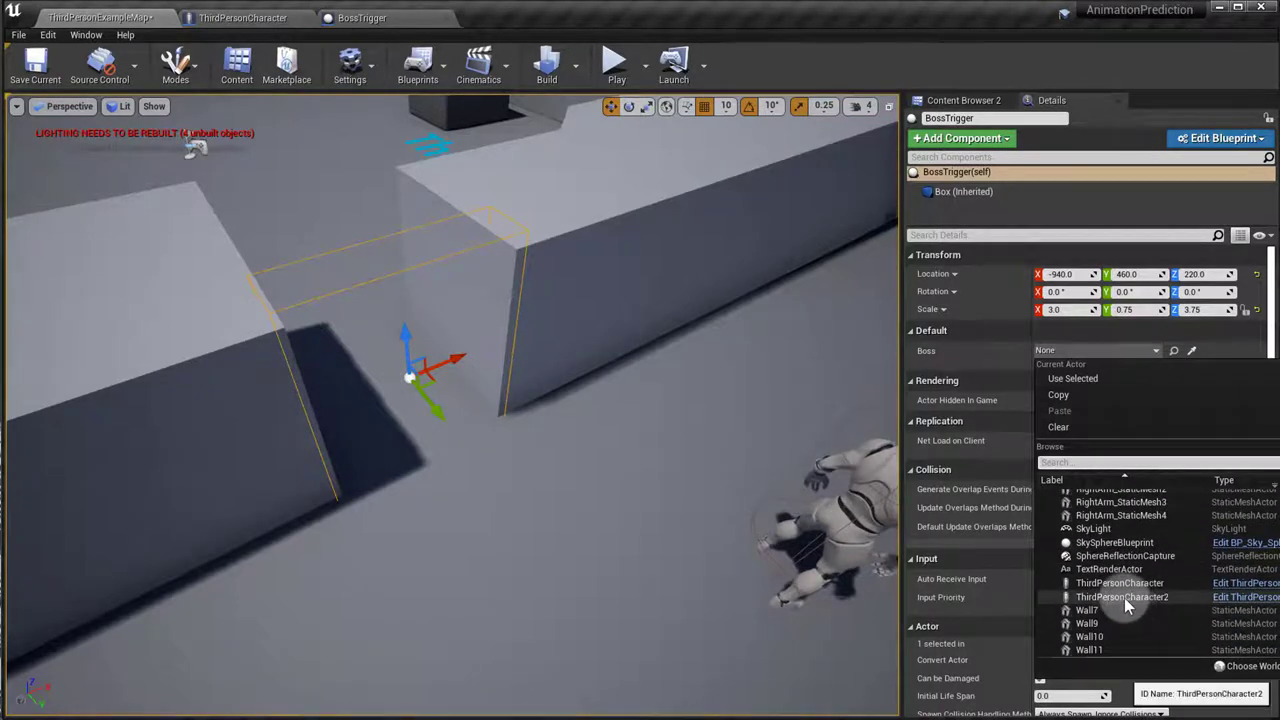
pyautogui.click(1121, 597)
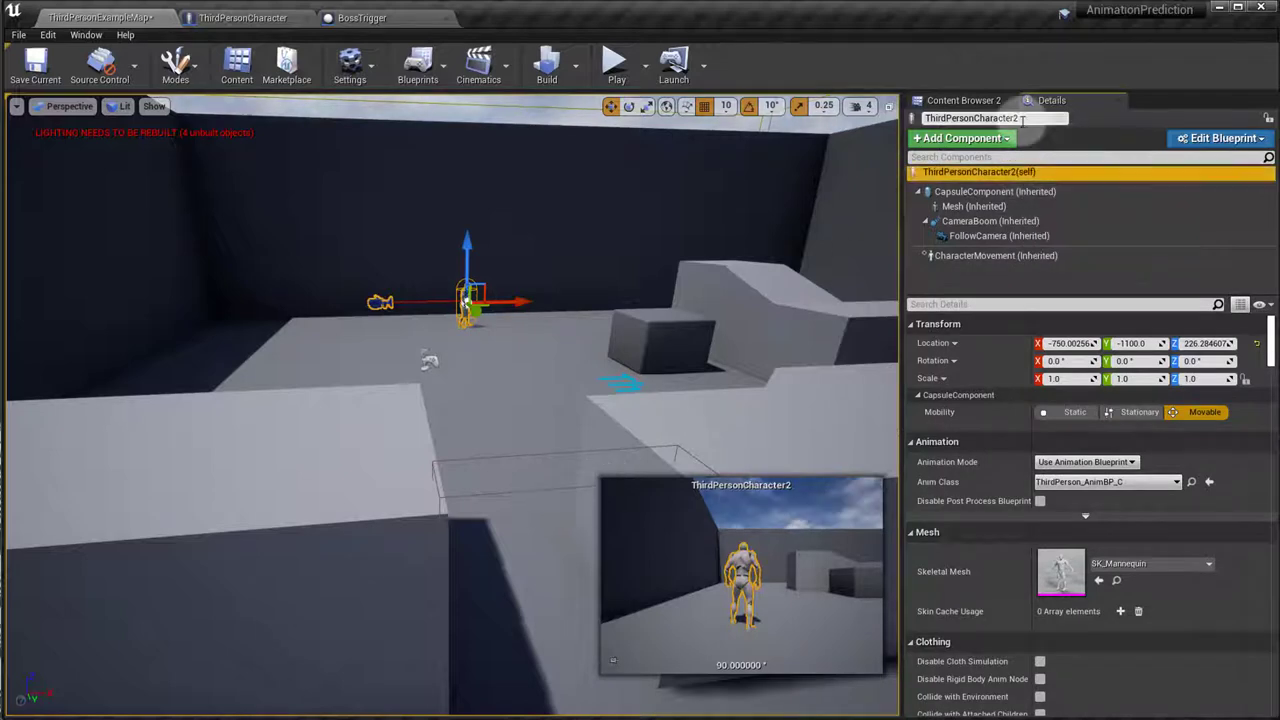
# Rename the character to Boss and open BossTrigger's component Viewport.
pyautogui.write('B')
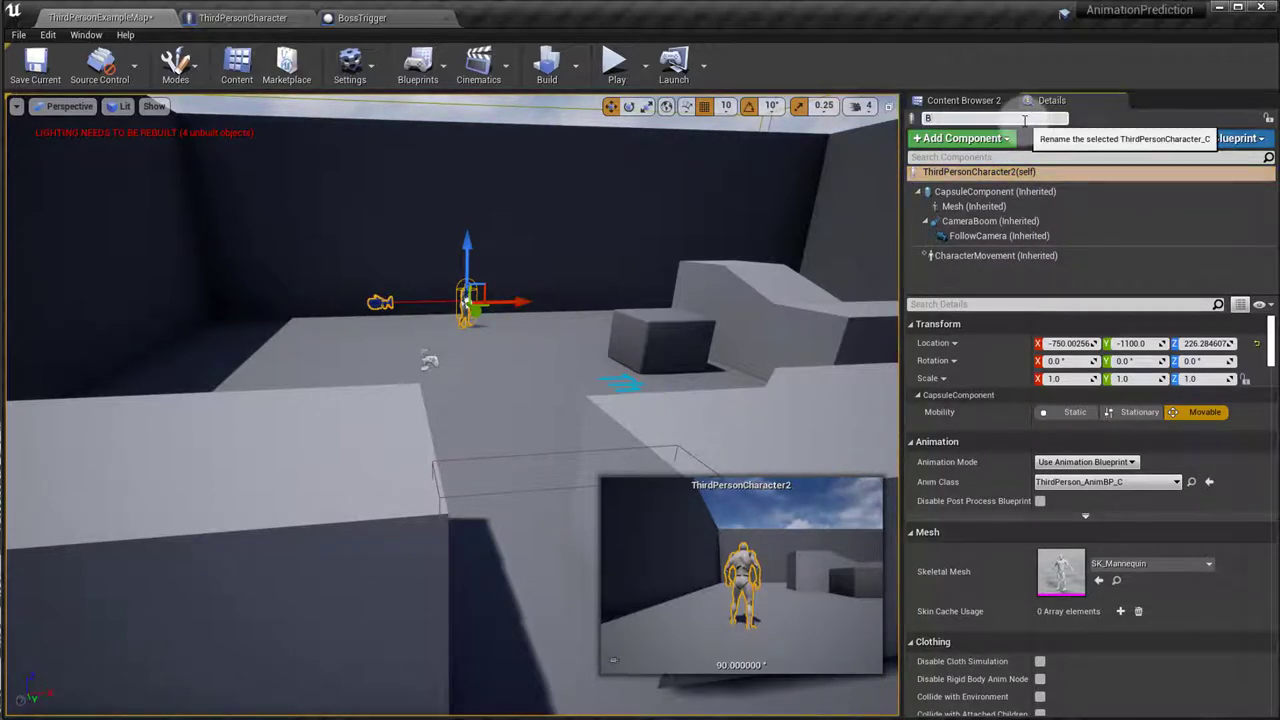
pyautogui.write('Boss')
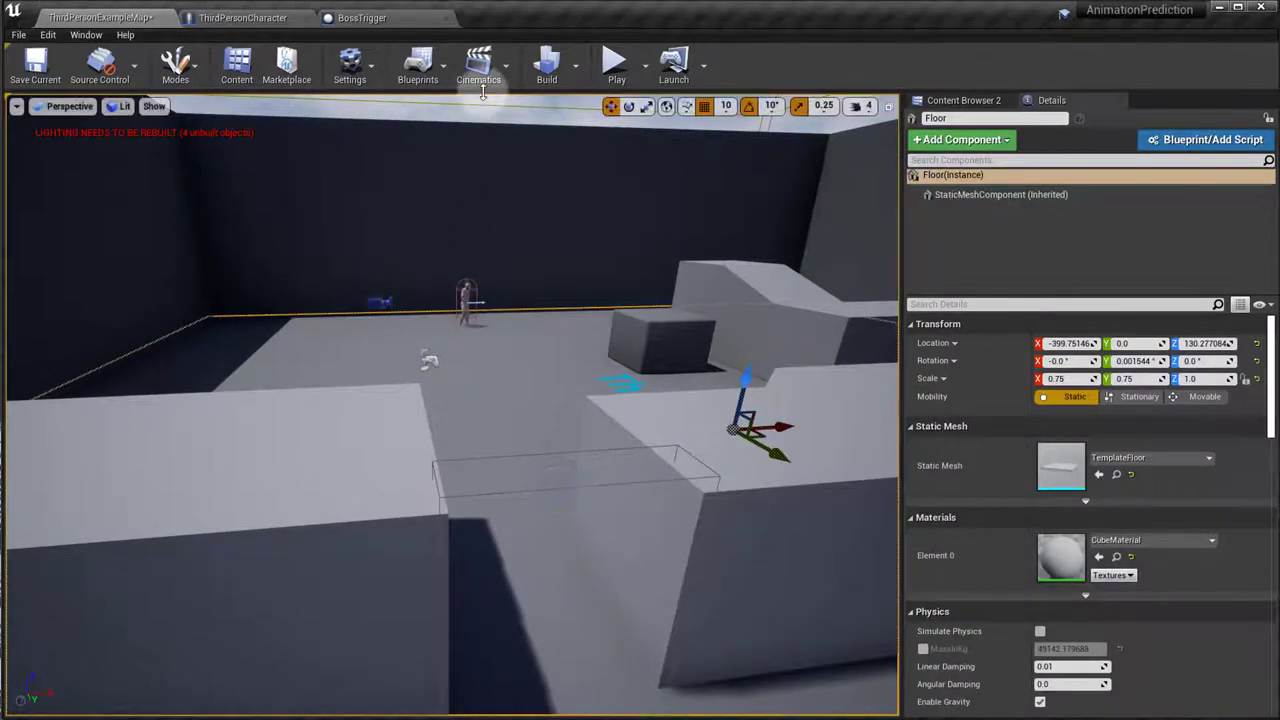
pyautogui.click(362, 17)
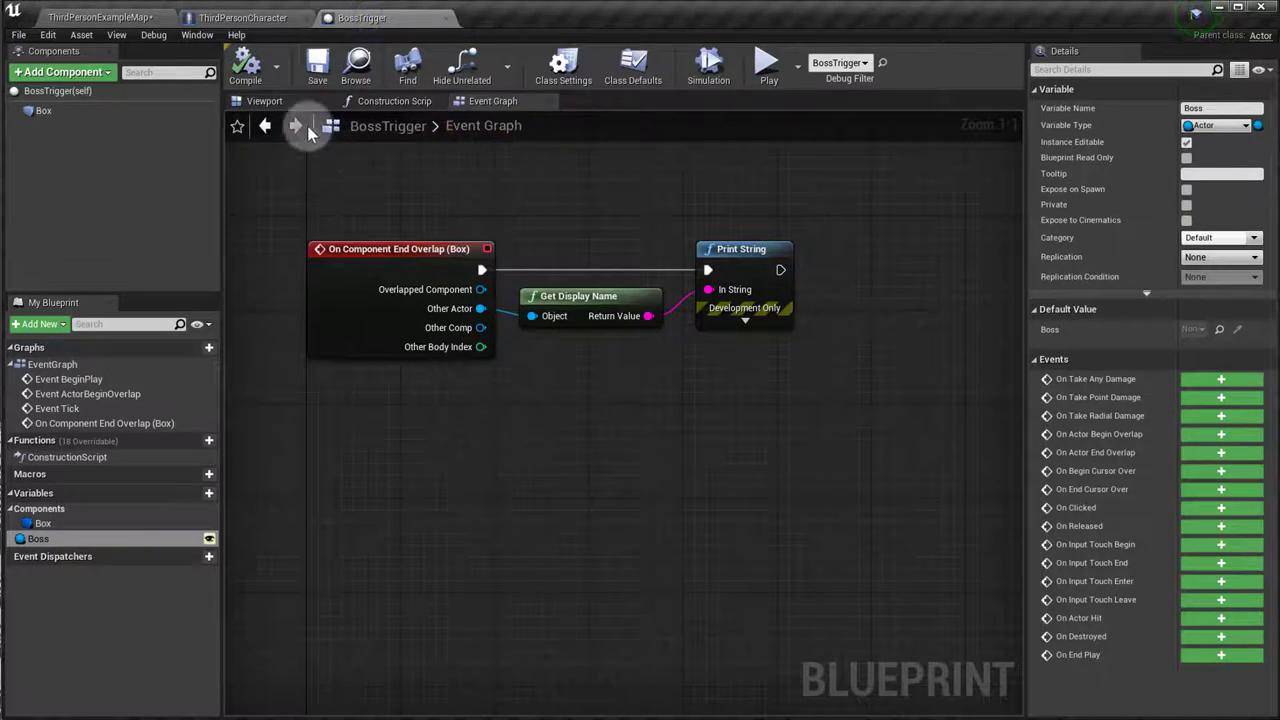
pyautogui.click(264, 100)
pyautogui.write('tex')
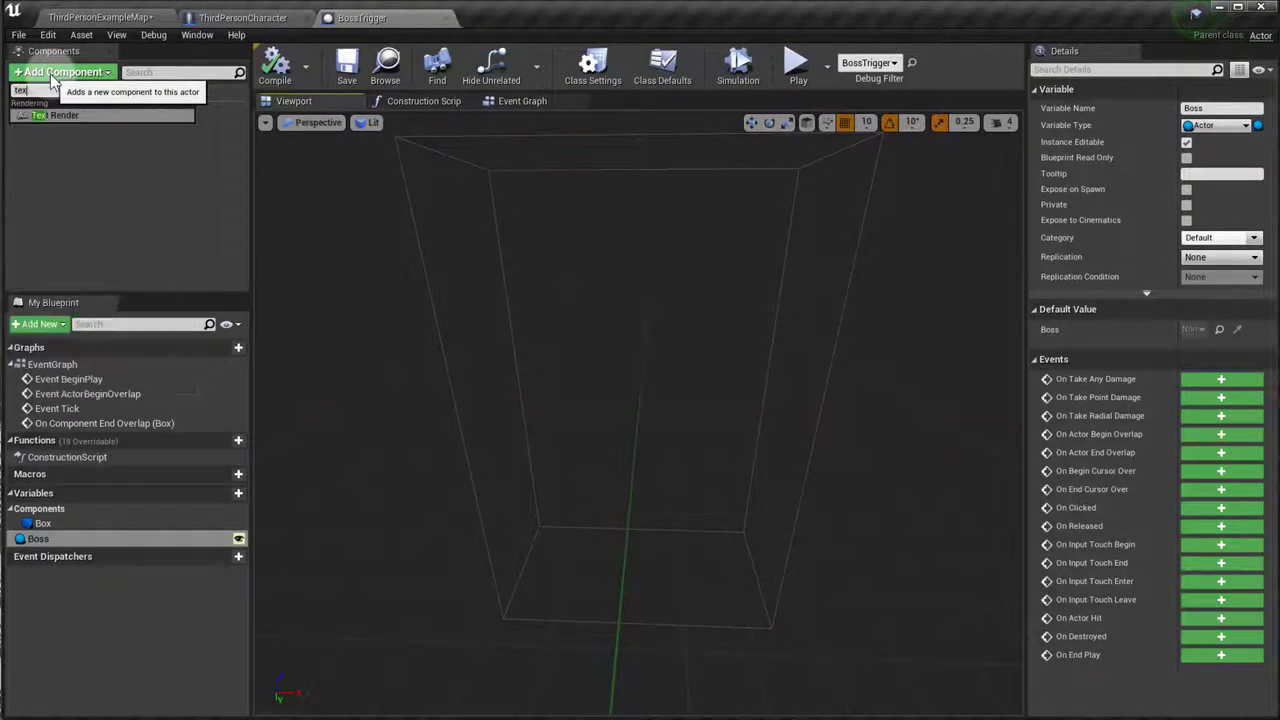
# Add a Text Render component reading 'Box Trigger' with Vertical Alignment set to Text Center.
pyautogui.click(64, 114)
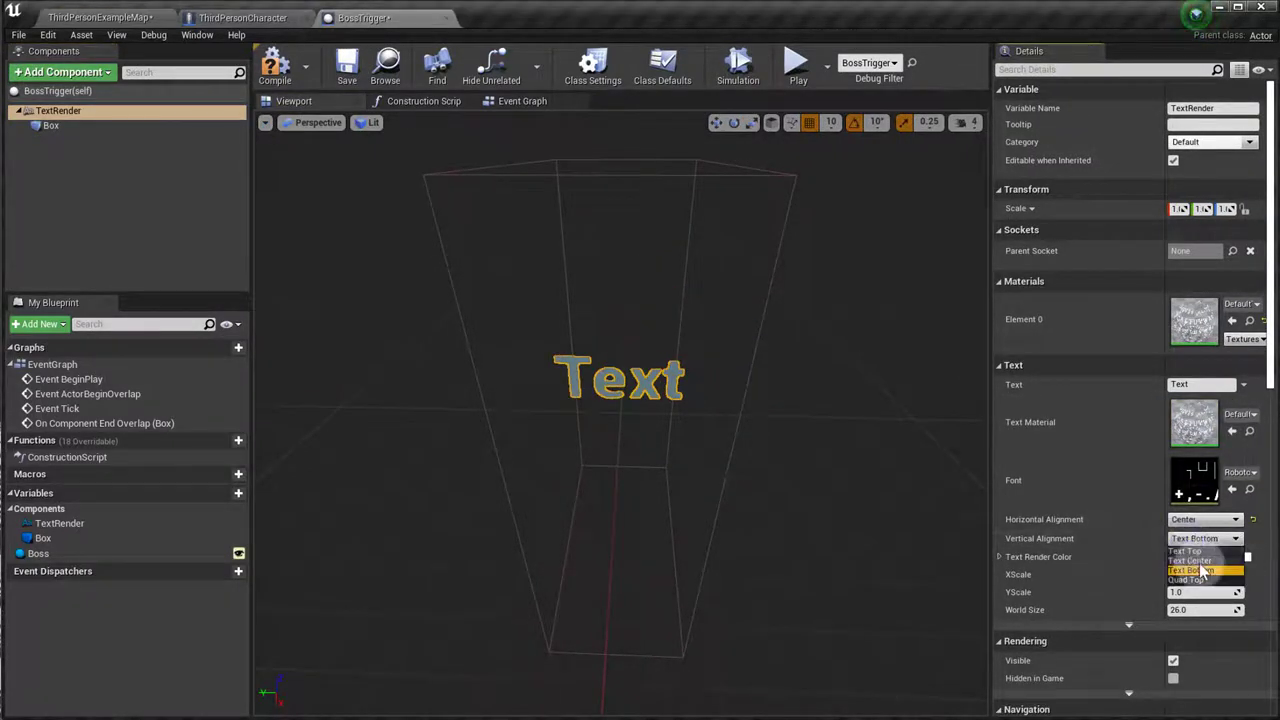
pyautogui.click(1189, 561)
pyautogui.write('Box Trigger')
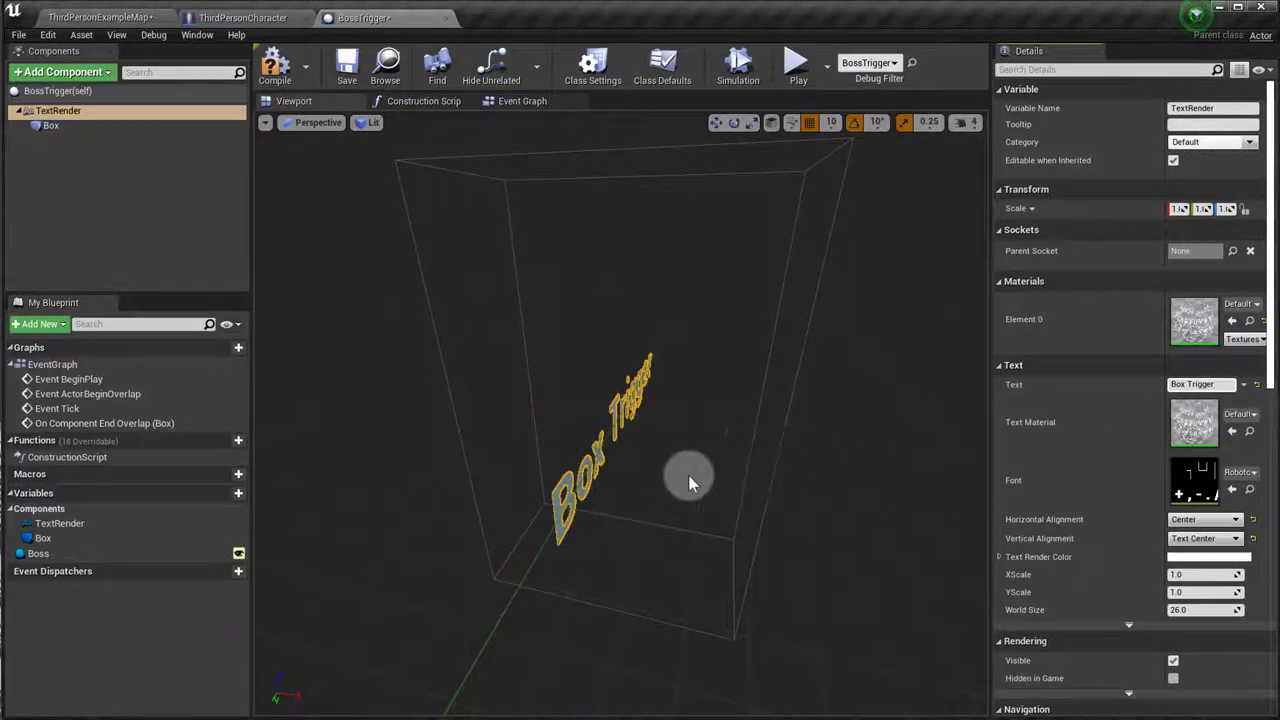
pyautogui.moveTo(545, 183)
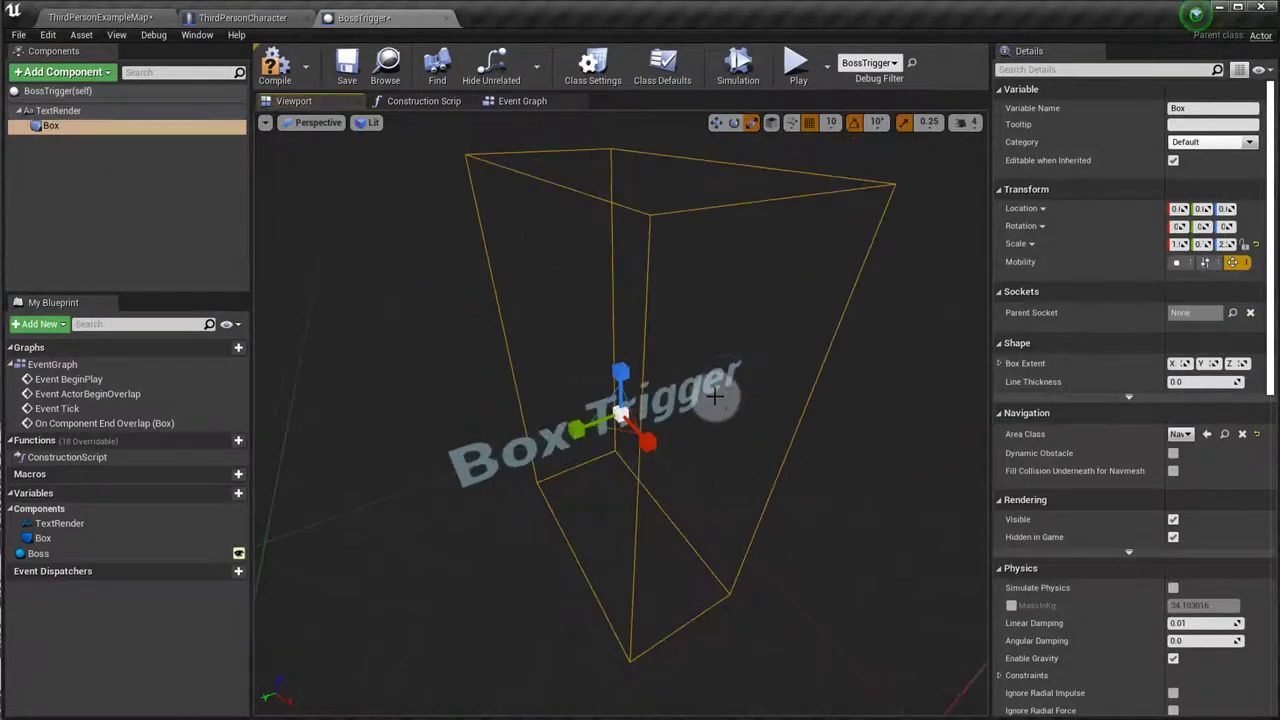
# Face the label head-on, select TextRender and change its text to 'Boss Trigger'.
pyautogui.moveTo(715, 395); pyautogui.dragTo(585, 430)
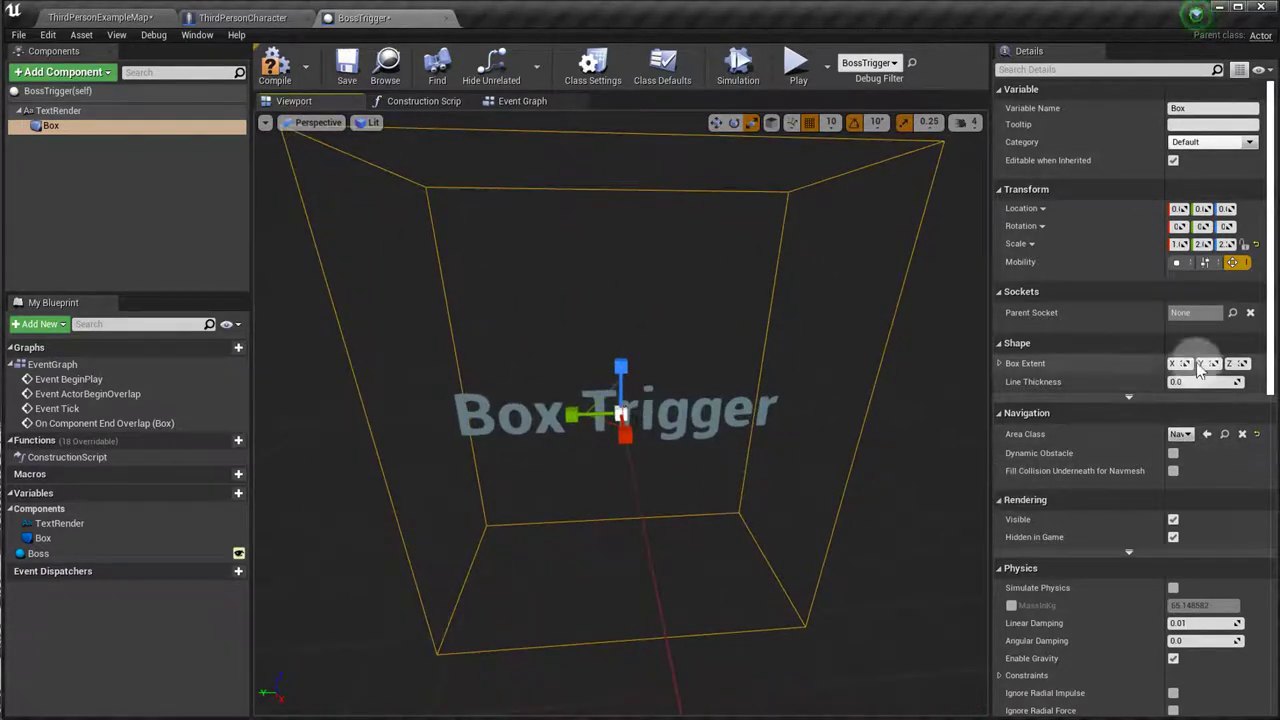
pyautogui.click(59, 110)
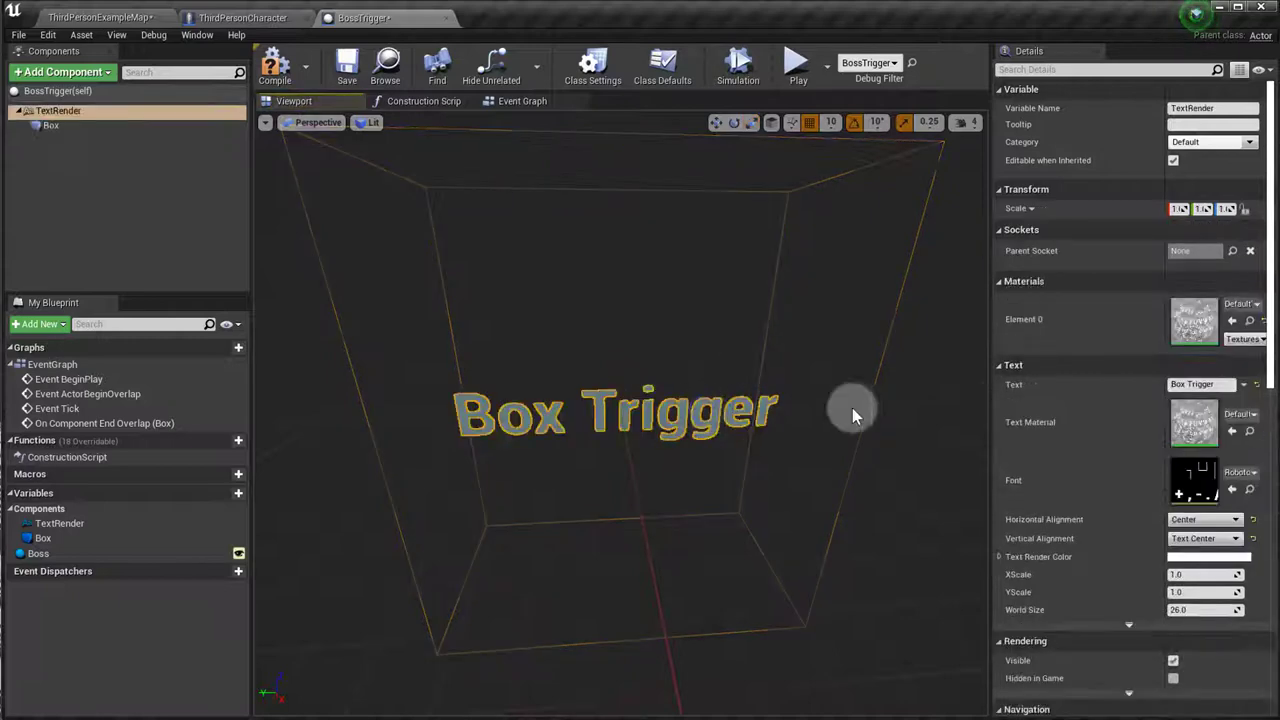
pyautogui.click(1200, 384)
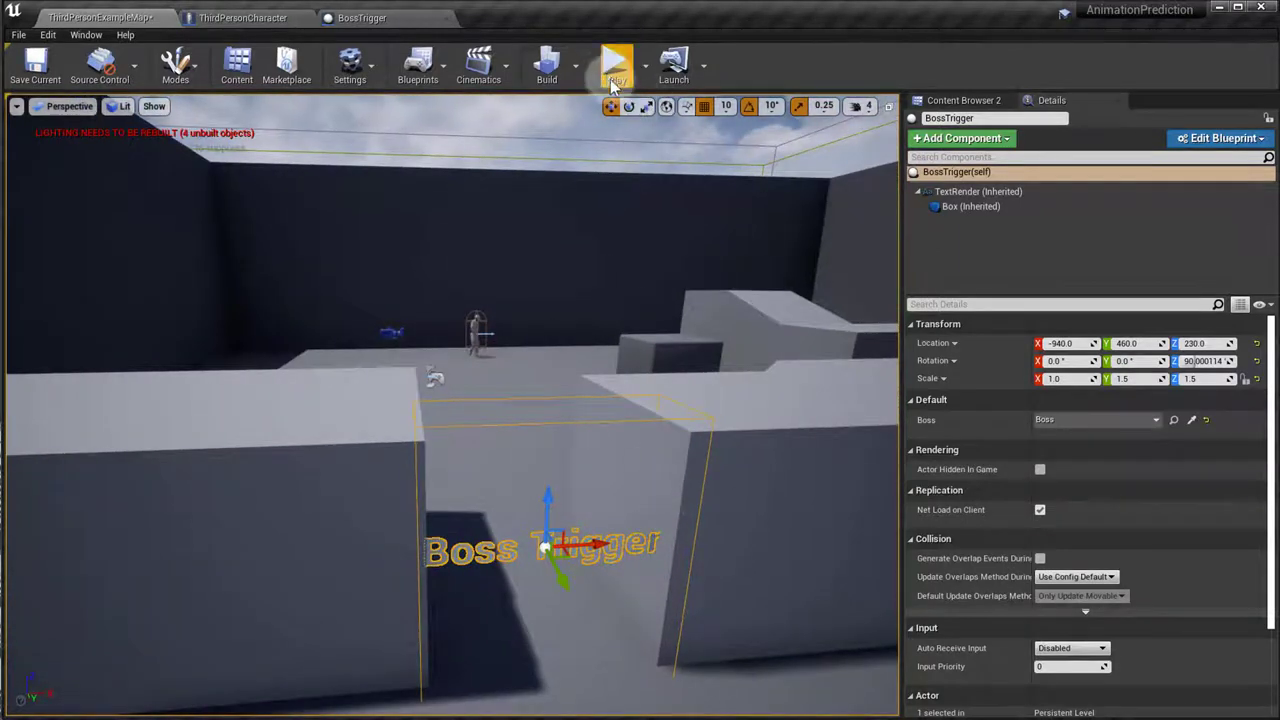
# Play-test the level briefly, stop, and return to the BossTrigger blueprint tab.
pyautogui.click(616, 65)
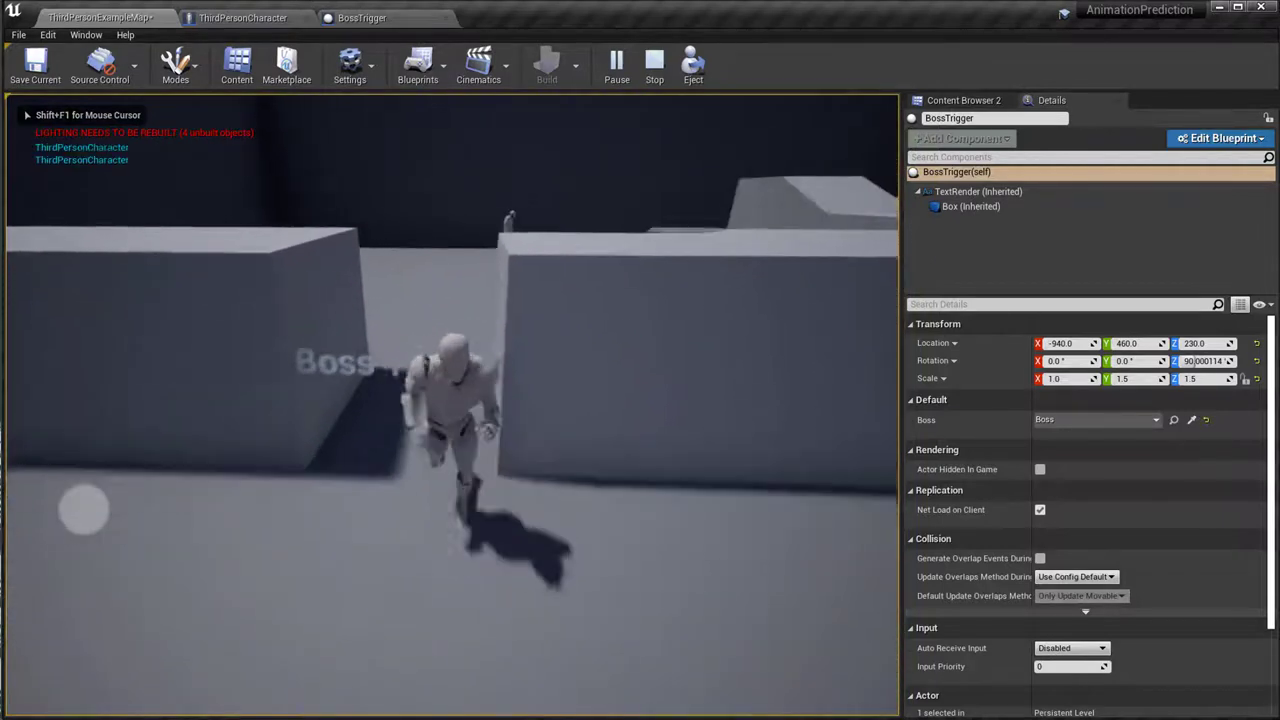
pyautogui.click(654, 65)
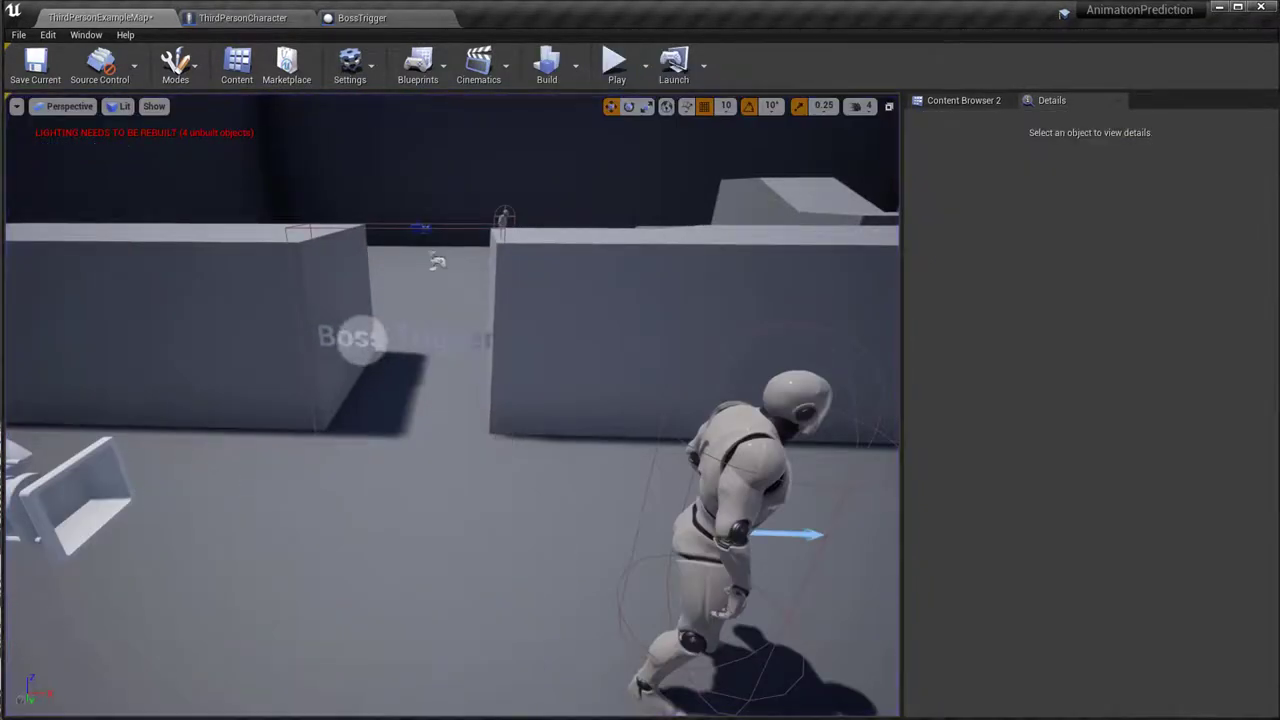
pyautogui.click(362, 17)
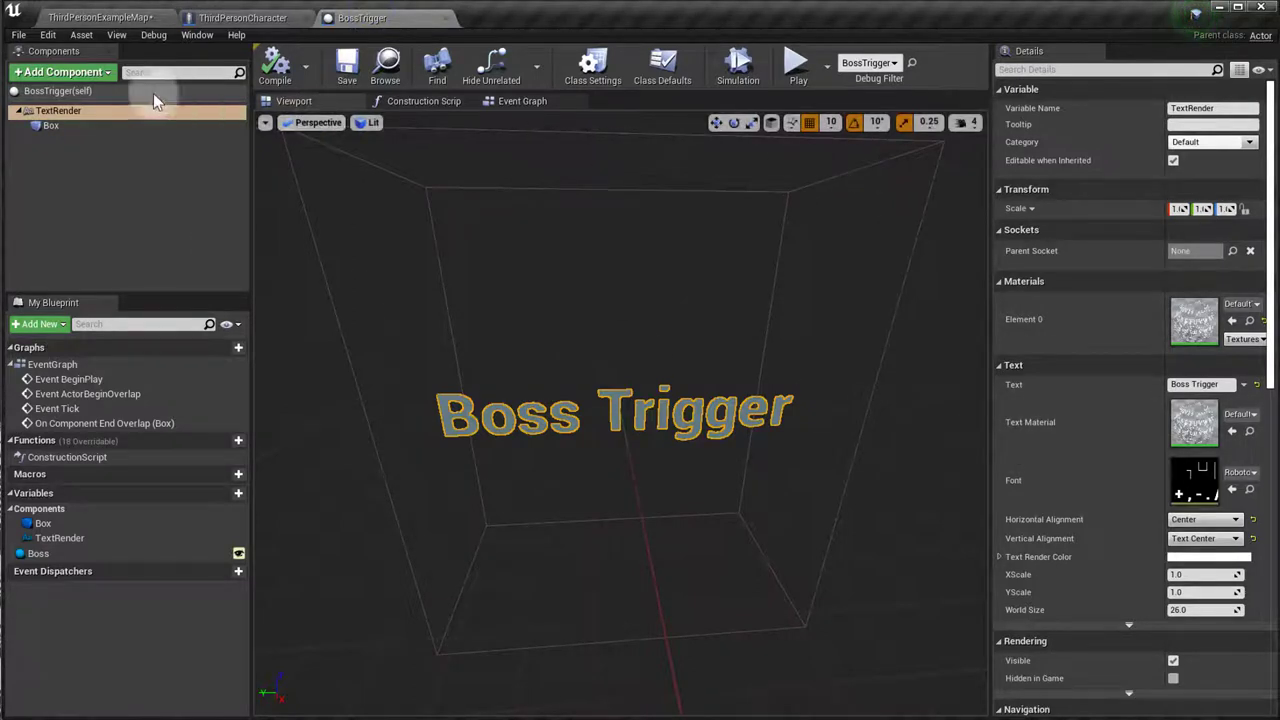
pyautogui.moveTo(60, 110)
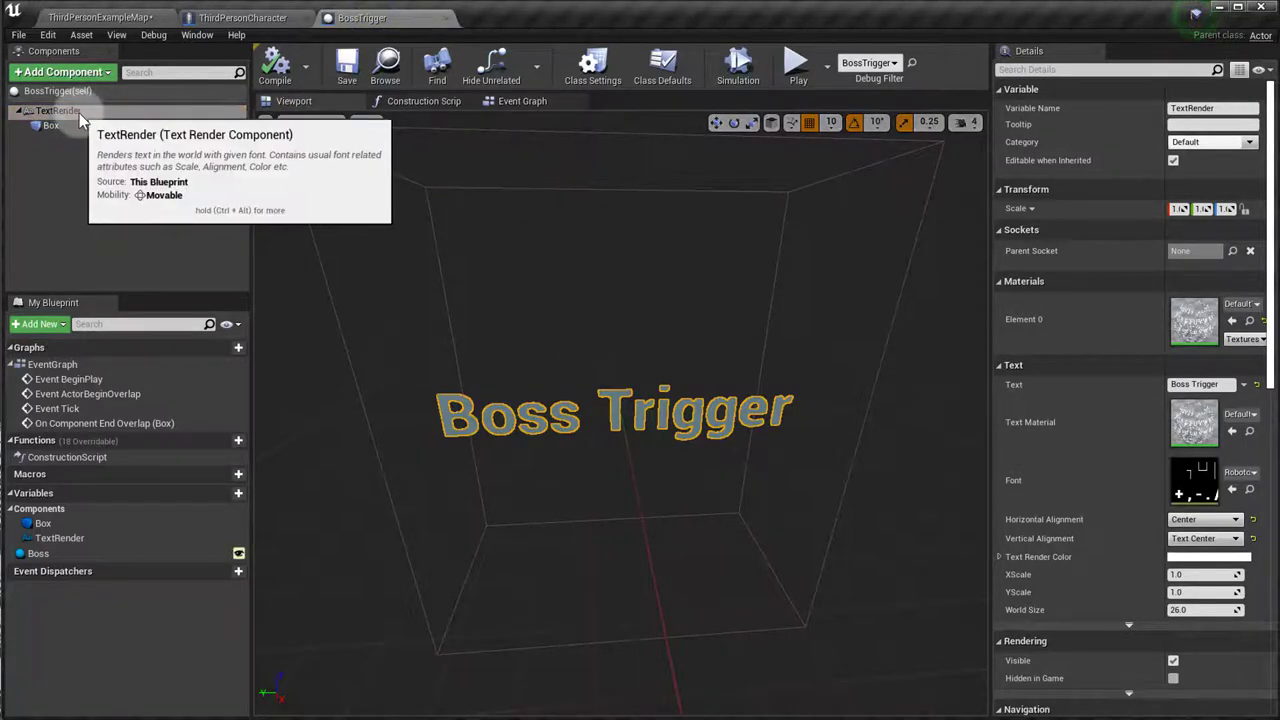
# Select the TextRender component and scroll down through its render settings.
pyautogui.click(522, 101)
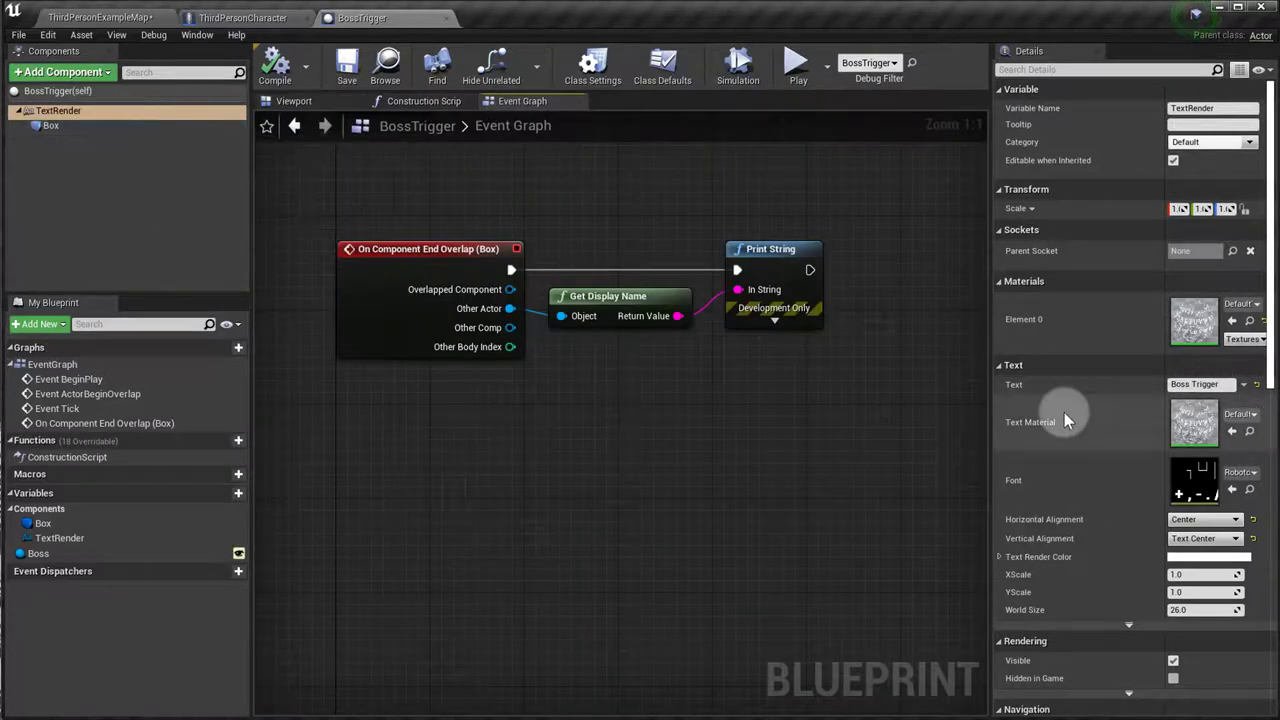
pyautogui.scroll(-3)
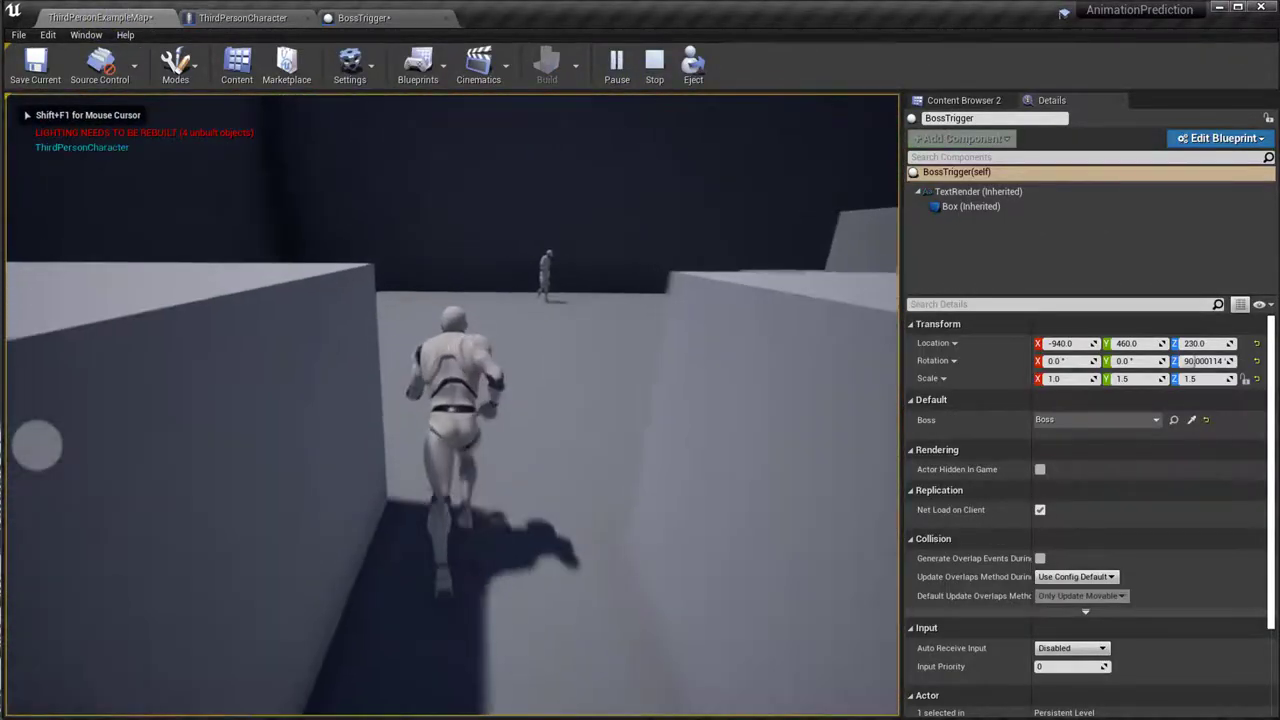
# Stop the second play test and select the BossTrigger actor at the entrance.
pyautogui.click(654, 65)
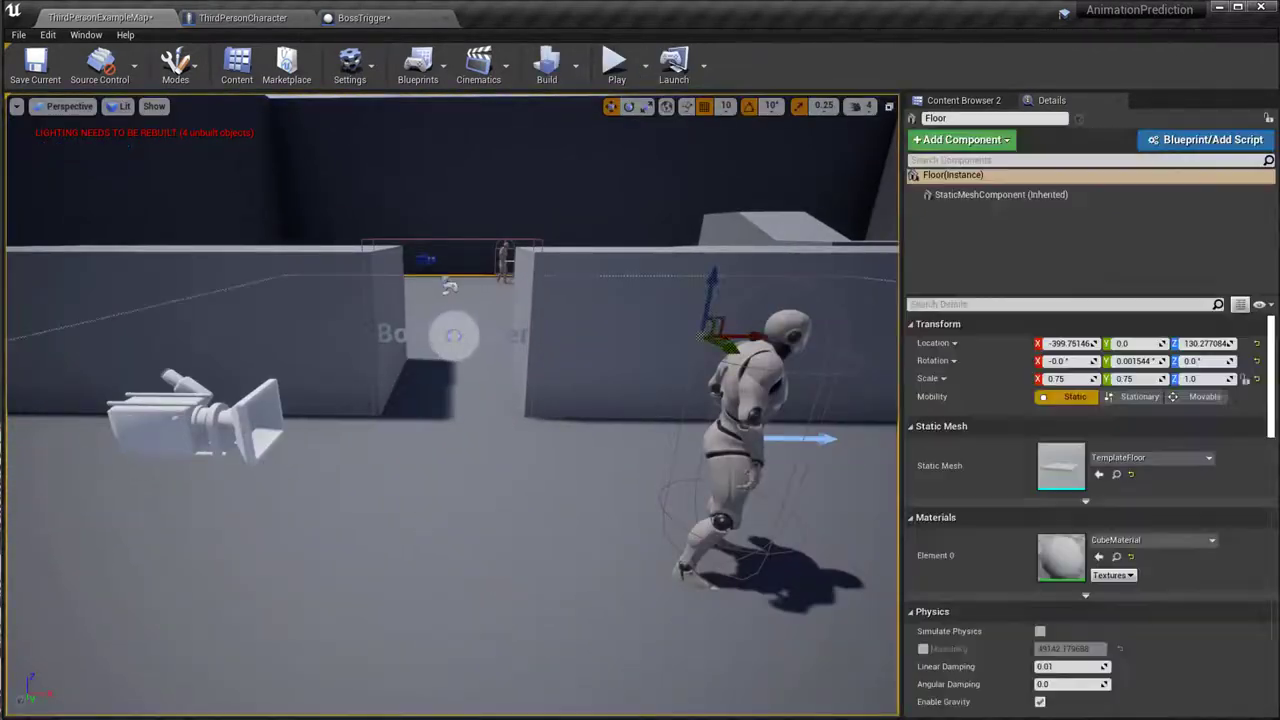
pyautogui.click(450, 330)
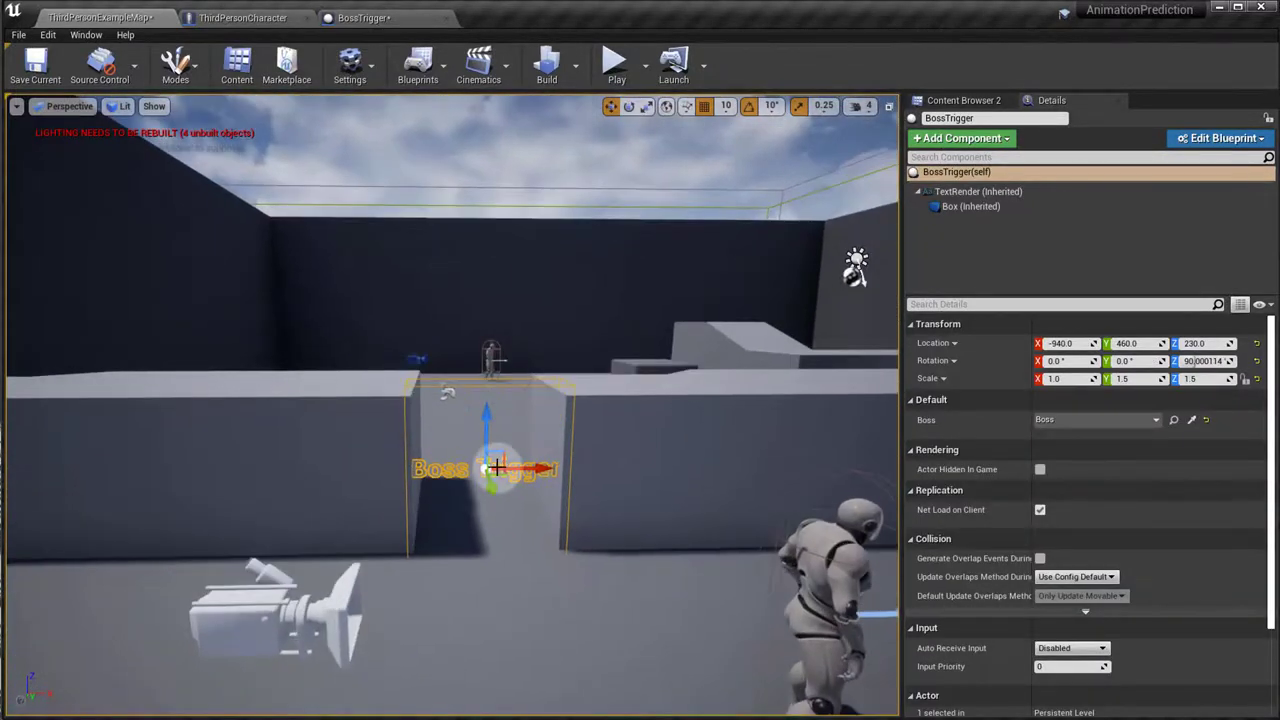
pyautogui.moveTo(360, 18)
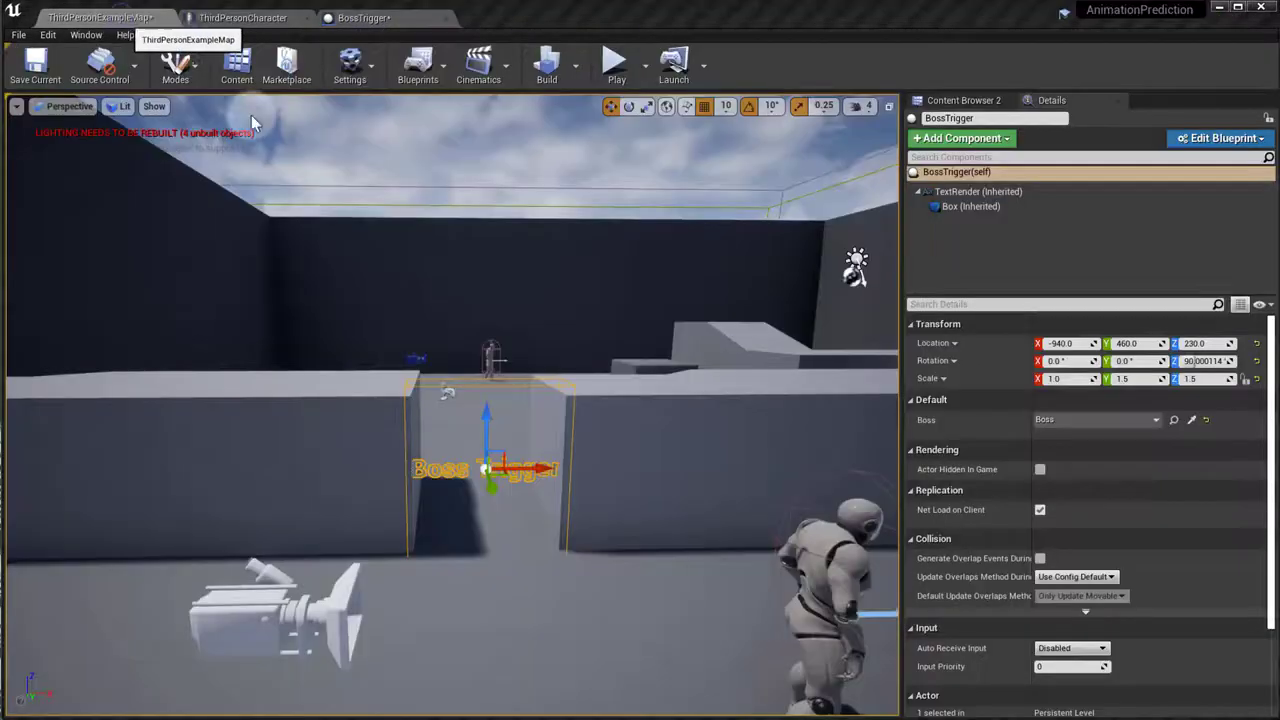
pyautogui.moveTo(752, 512)
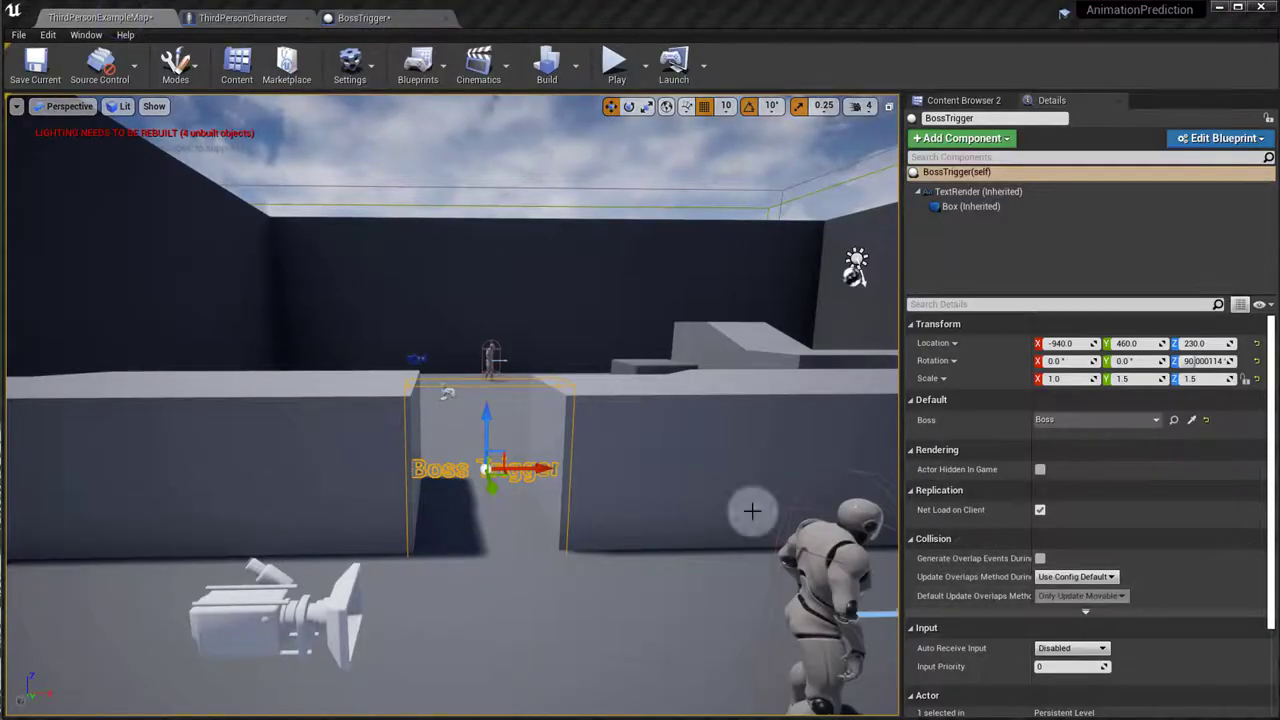